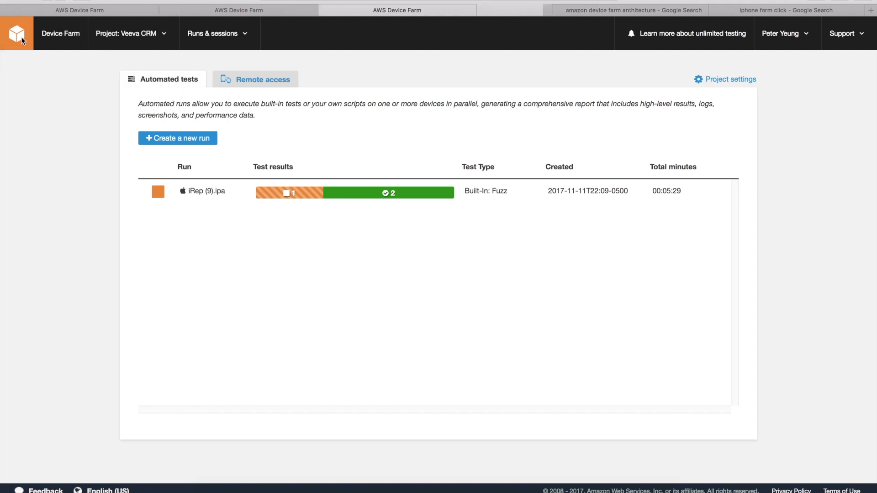
Step: Return to the console home and reach Device Farm by searching services for 'device'
left_click(501, 11)
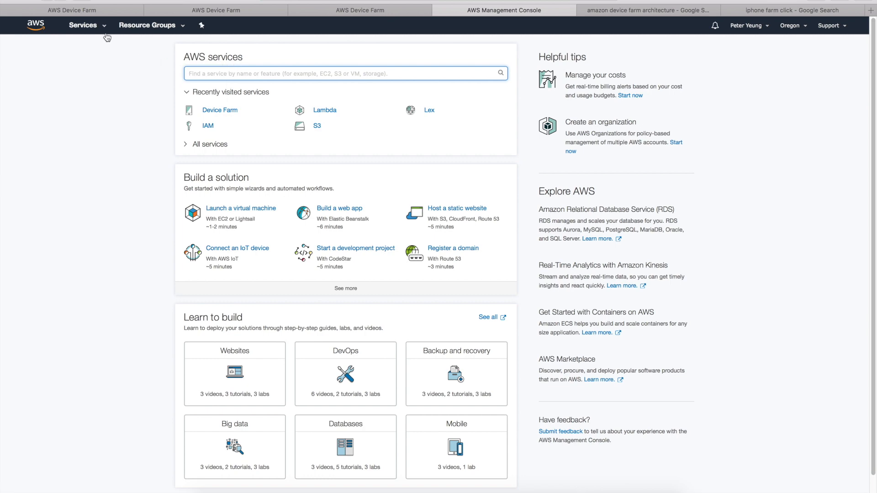
left_click(83, 25)
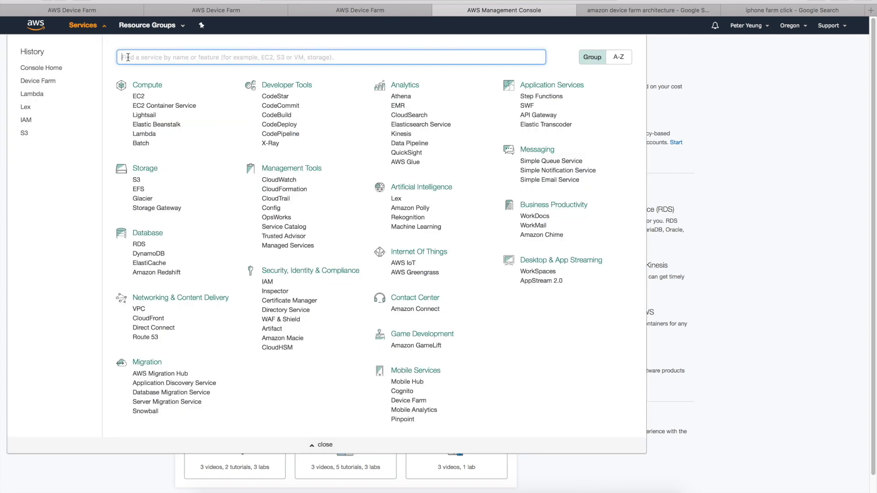
type("device")
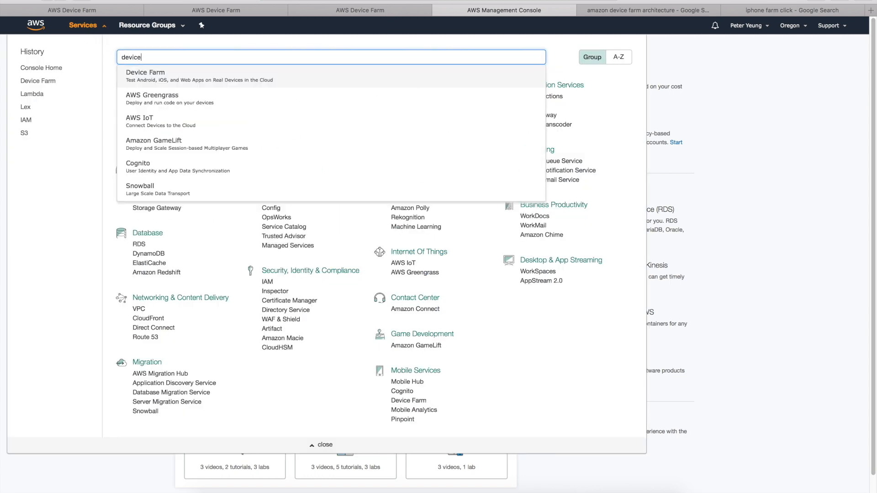
left_click(145, 72)
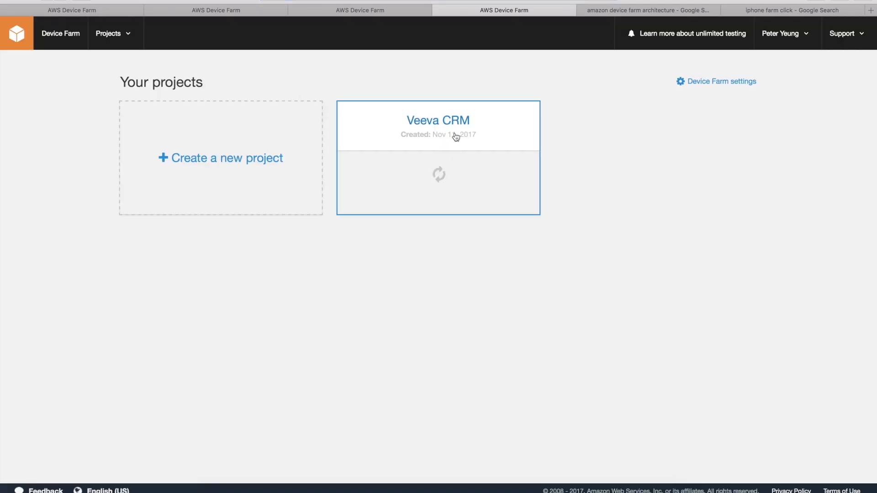
Step: Enter the Veeva CRM project to see its automated fuzz test run for iRep (9).ipa
left_click(438, 121)
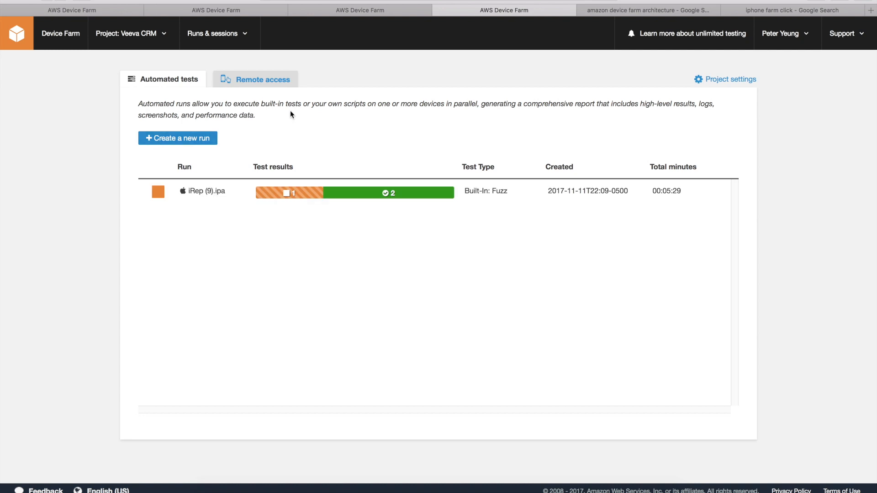
mouse_move(82, 146)
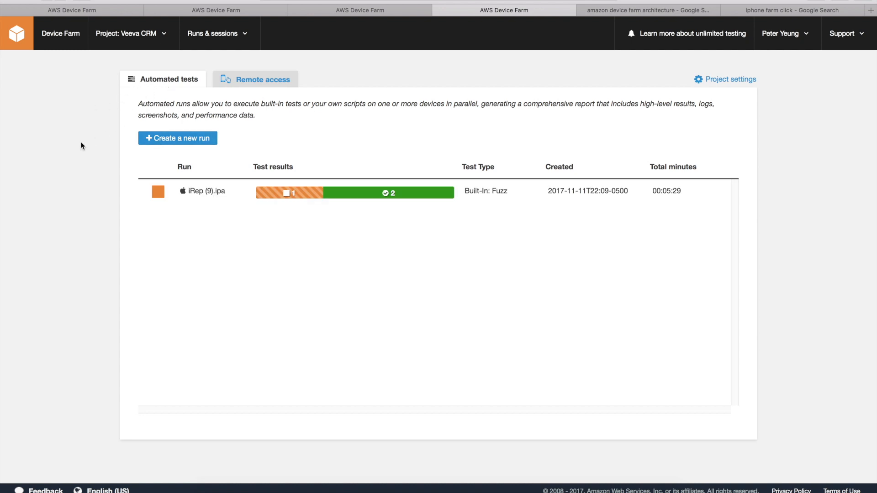
mouse_move(510, 204)
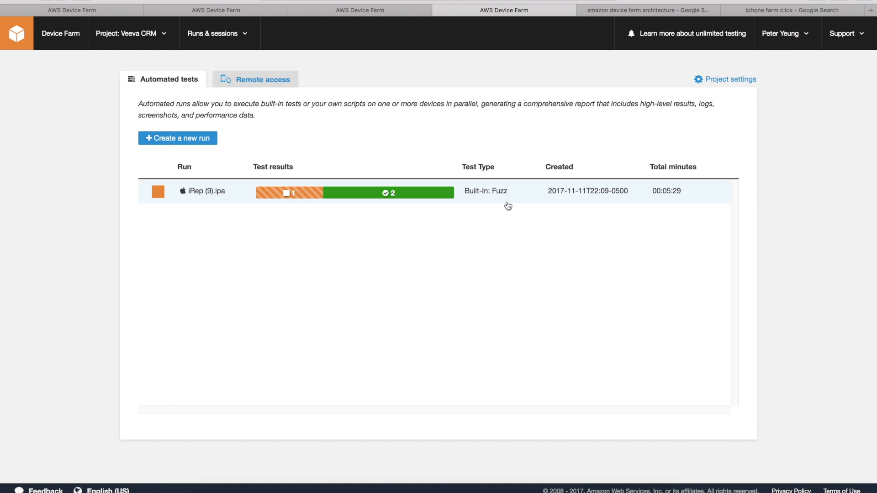
mouse_move(318, 73)
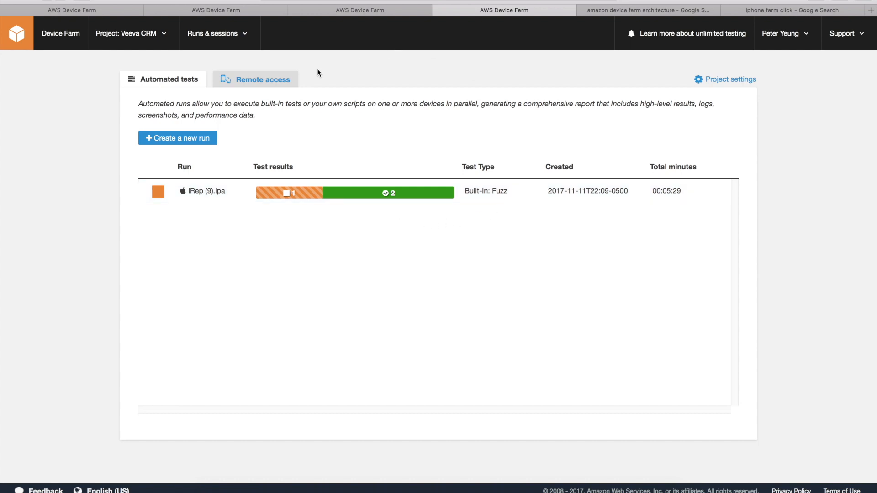
mouse_move(249, 83)
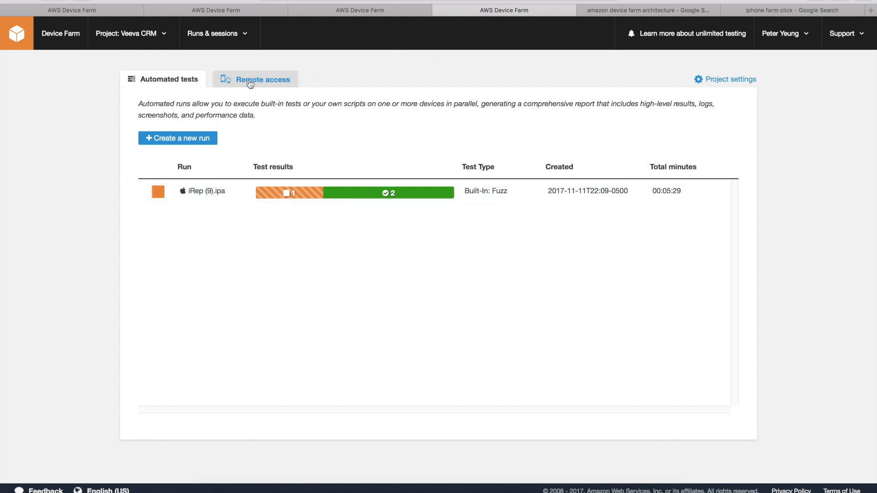
Step: Show the Veeva CRM project's two Apple iPad Air 2 remote access sessions
left_click(263, 78)
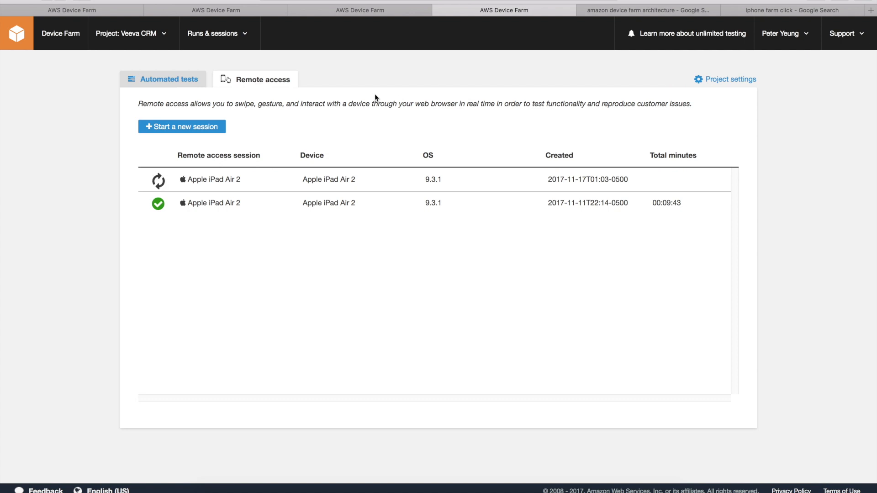
mouse_move(210, 179)
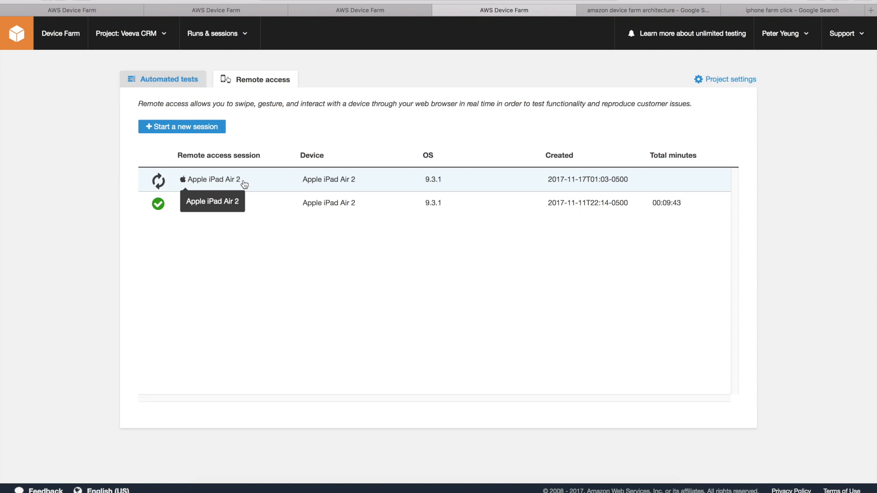
mouse_move(298, 186)
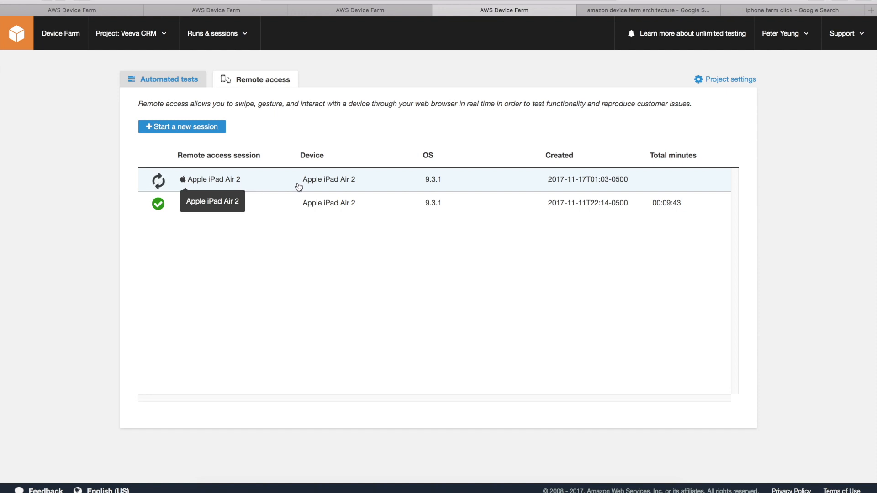
mouse_move(199, 146)
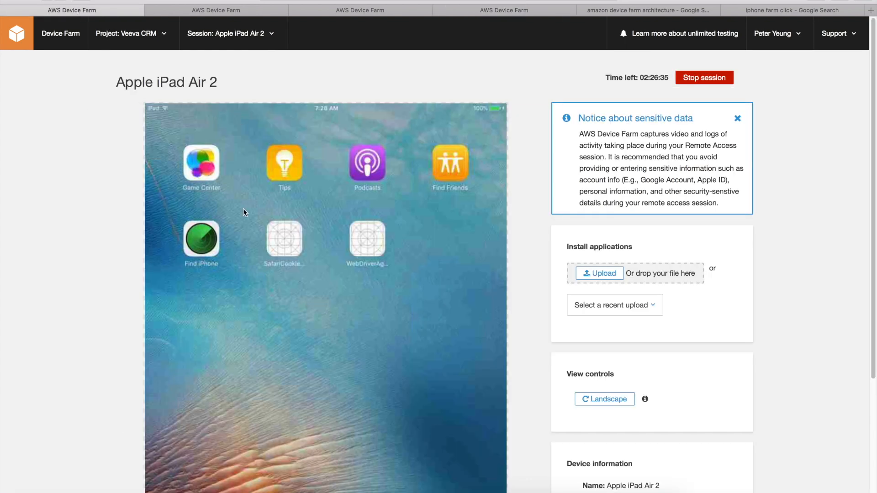
mouse_move(258, 175)
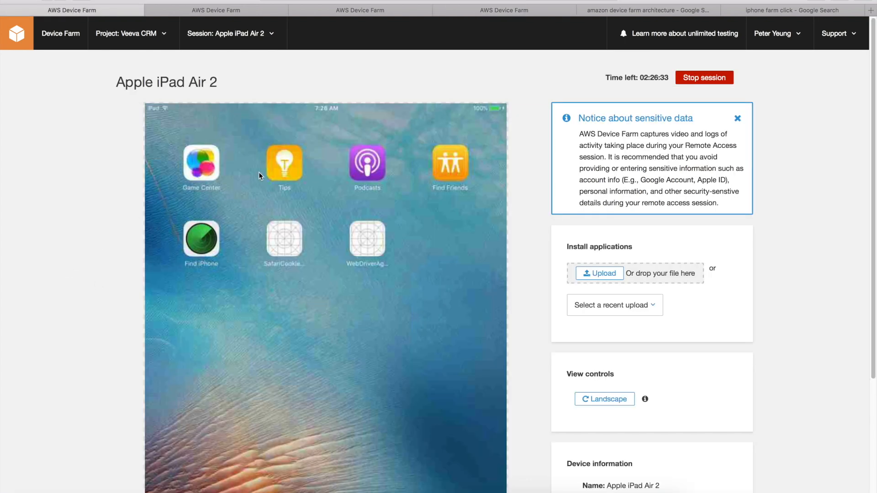
mouse_move(153, 136)
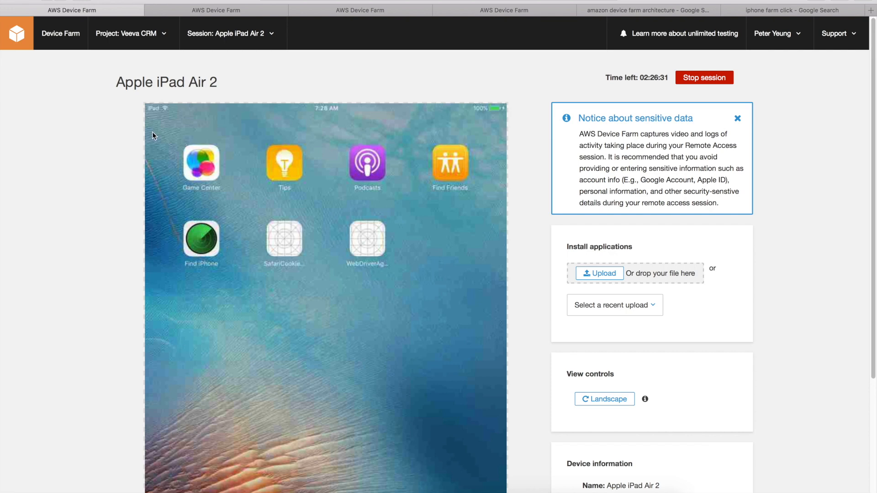
mouse_move(172, 111)
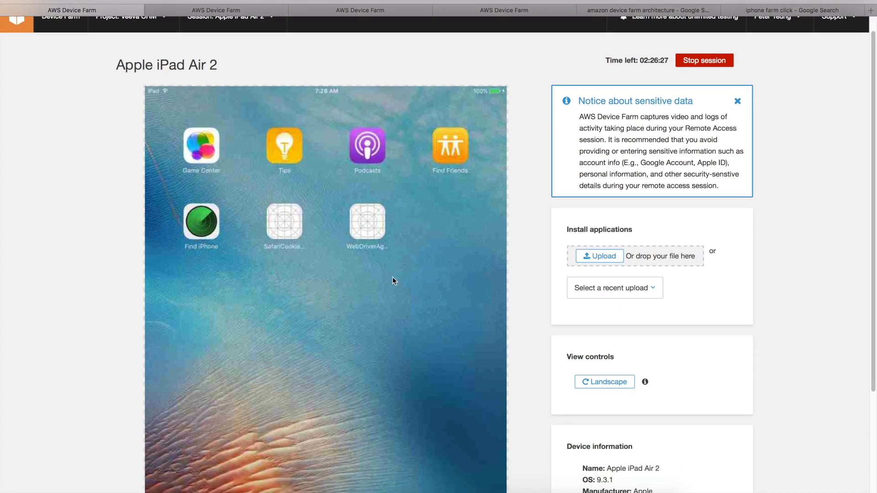
mouse_move(385, 273)
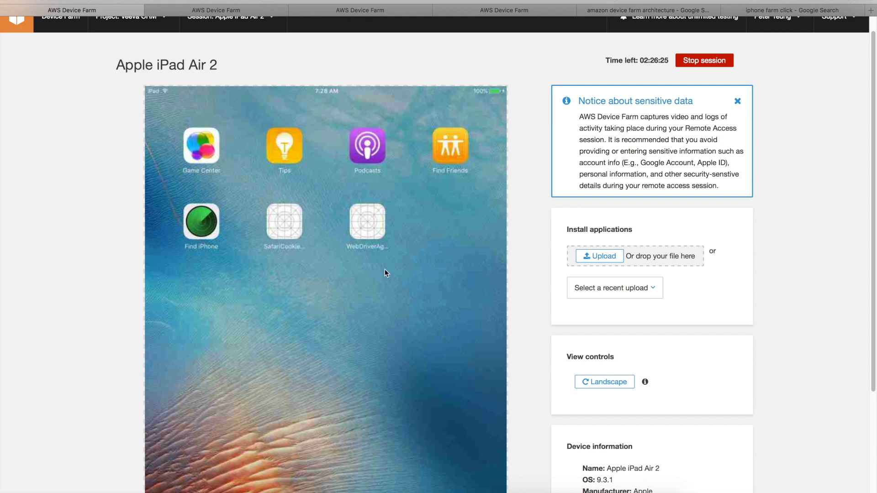
mouse_move(258, 250)
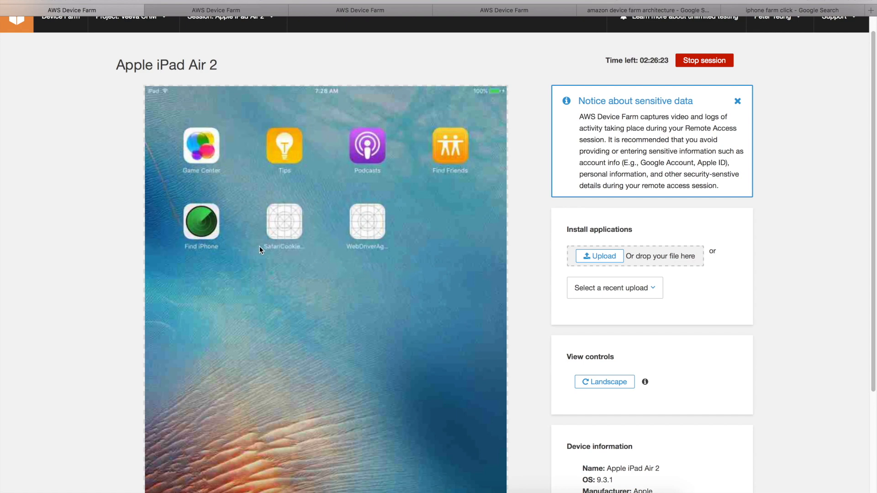
mouse_move(297, 281)
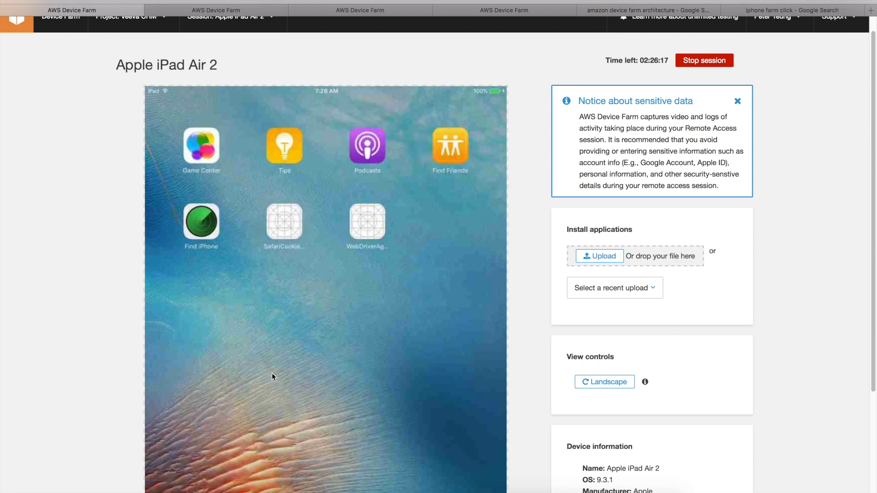
mouse_move(250, 232)
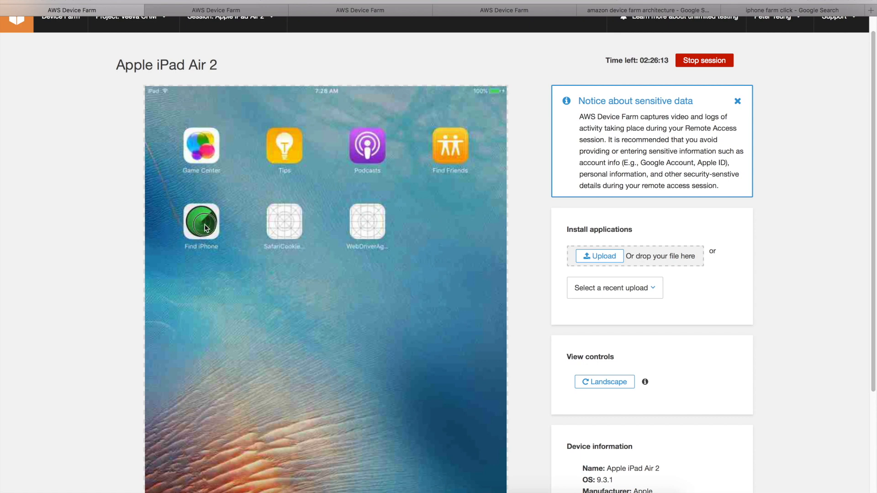
Step: Launch Find iPhone on the remote iPad and reveal the session's device details below
left_click(201, 225)
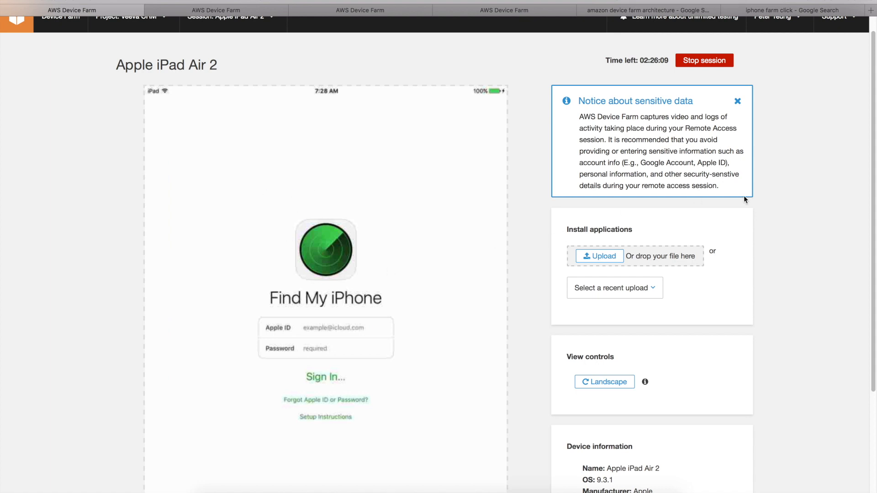
scroll("down", 3)
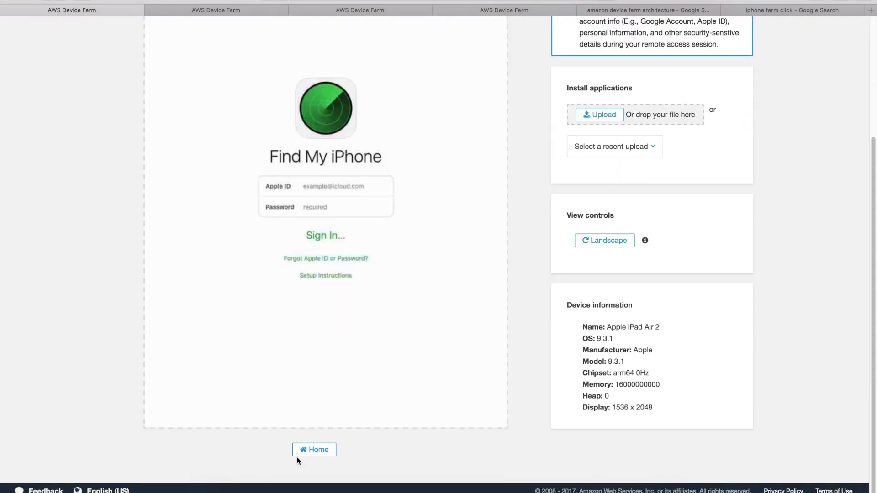
mouse_move(279, 288)
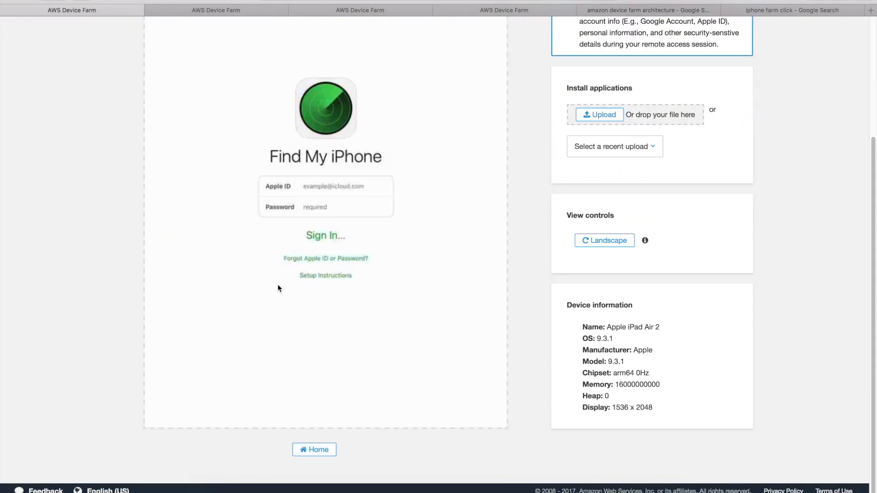
mouse_move(202, 273)
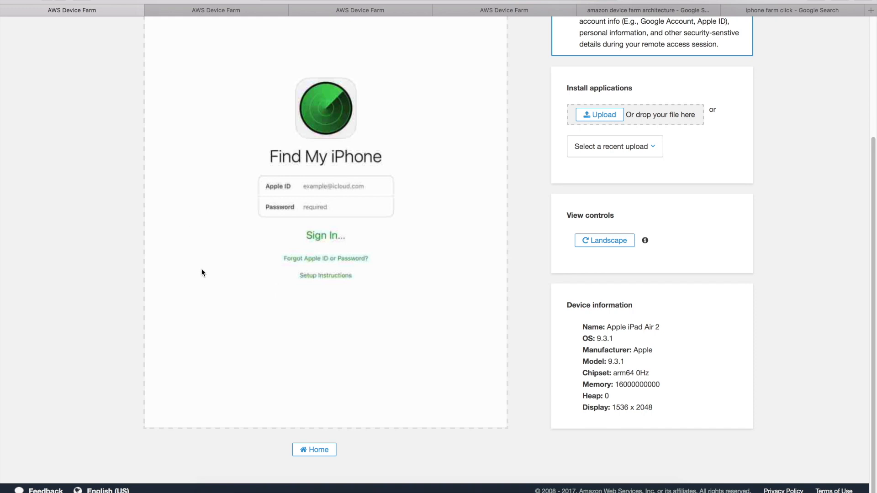
mouse_move(75, 302)
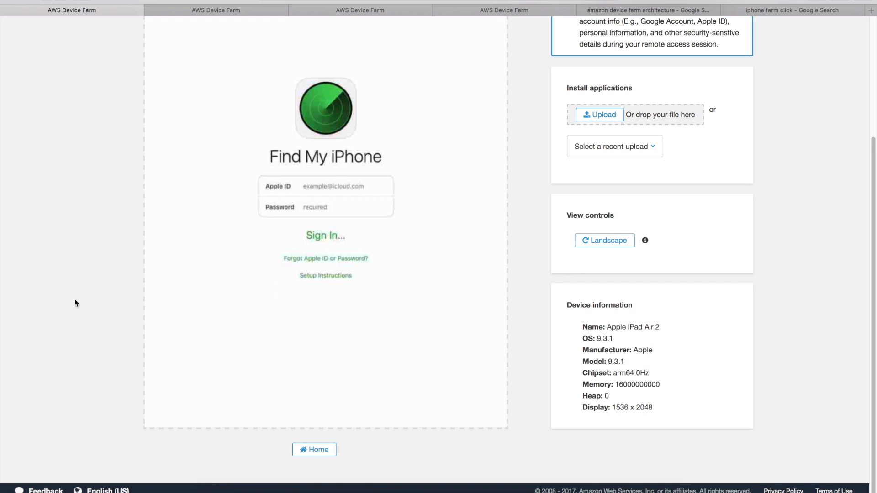
mouse_move(314, 449)
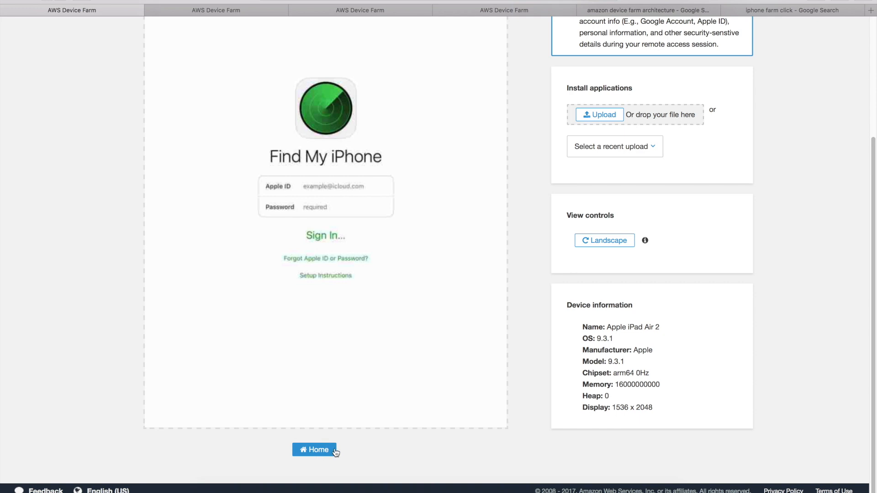
mouse_move(420, 450)
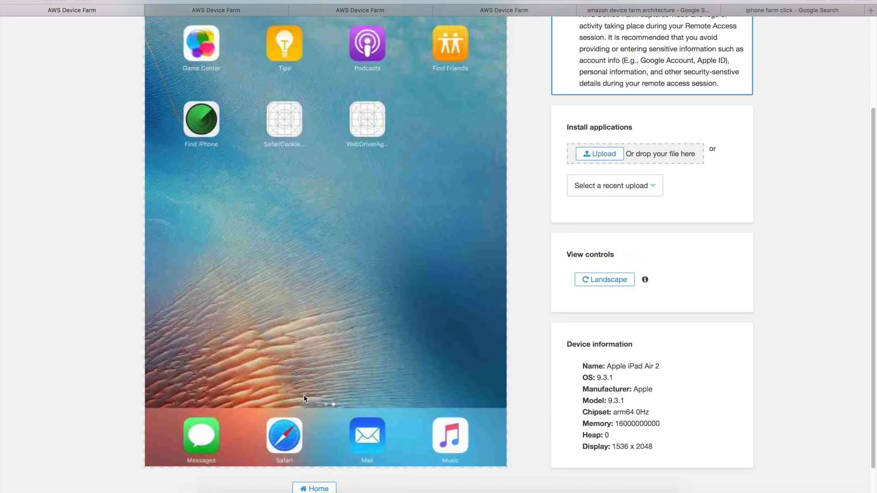
Step: Swipe the remote iPad to its first home-screen page with FaceTime, Calendar, Photos and Camera
left_click_drag(335, 223, 224, 223)
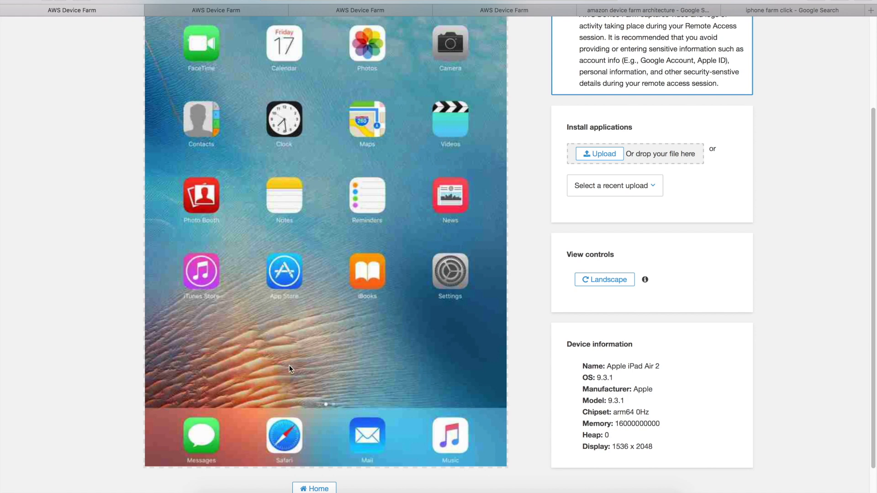
mouse_move(432, 356)
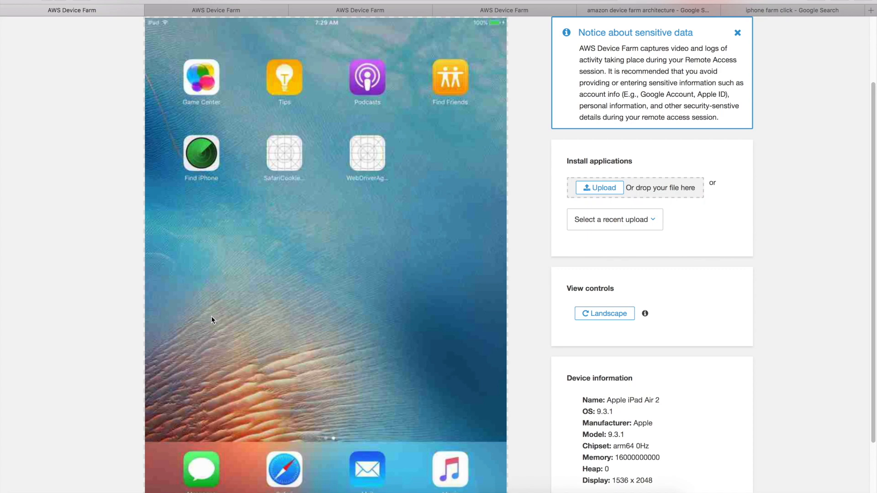
mouse_move(223, 337)
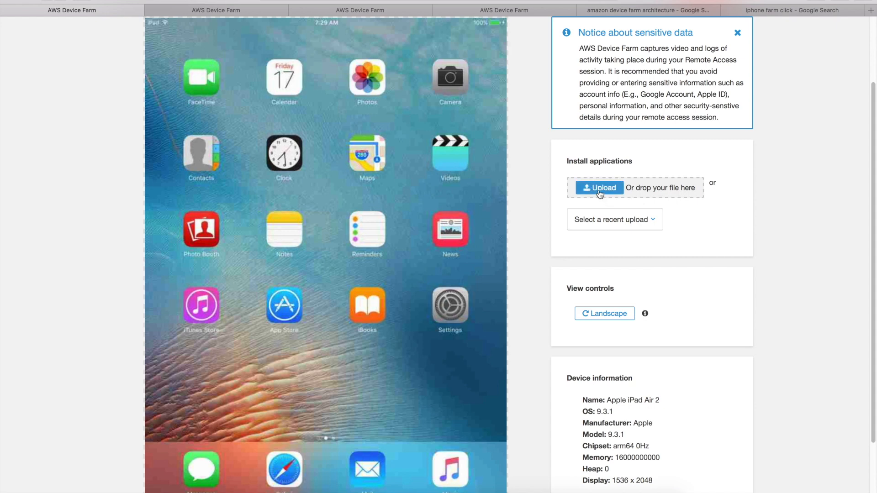
mouse_move(620, 200)
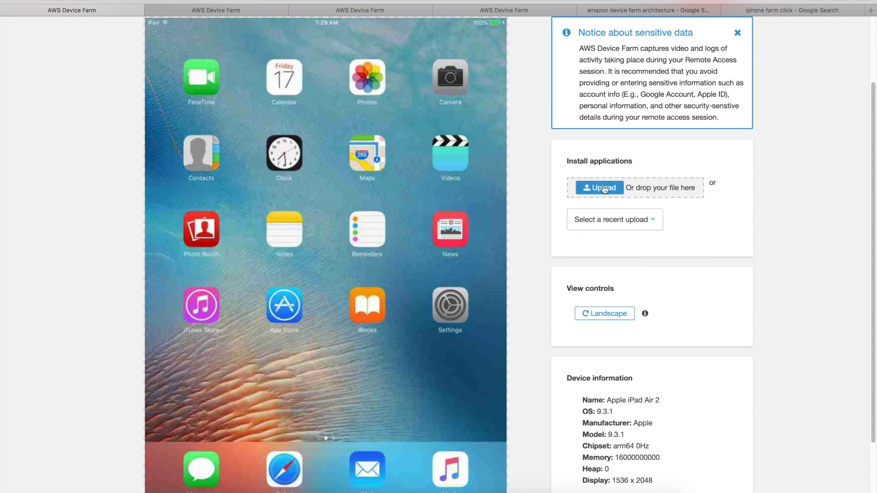
scroll("up", 3)
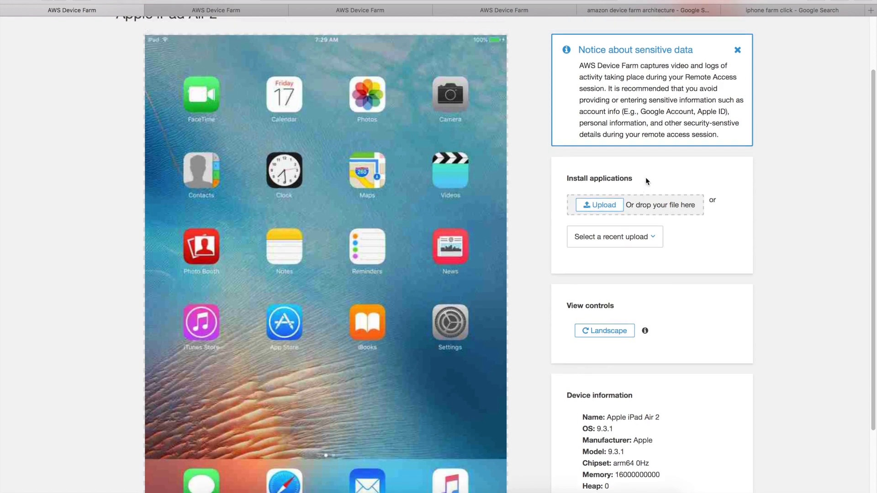
mouse_move(595, 61)
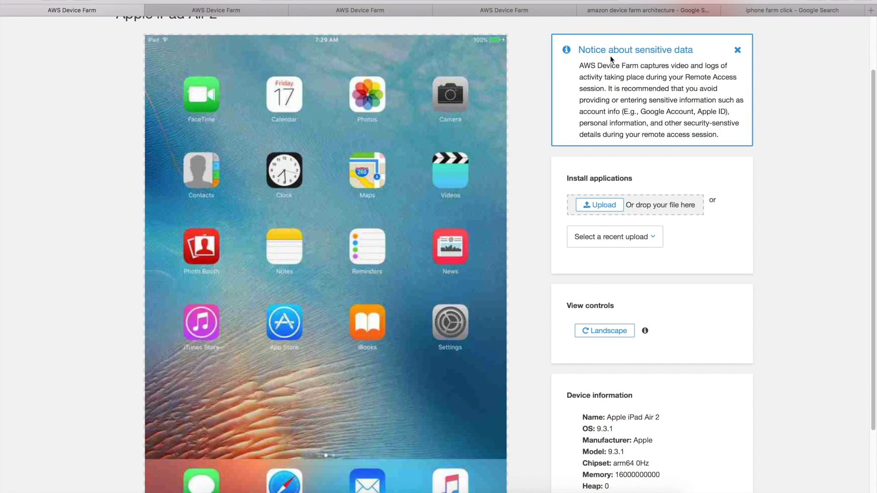
mouse_move(626, 102)
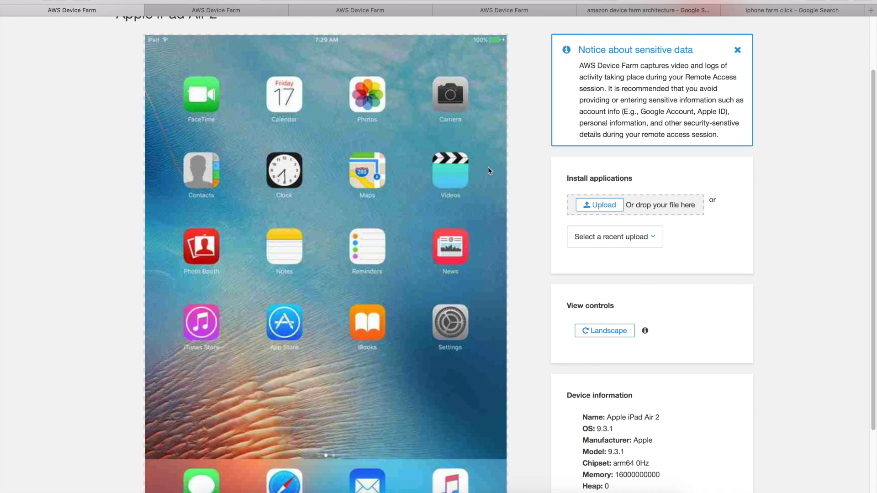
mouse_move(459, 170)
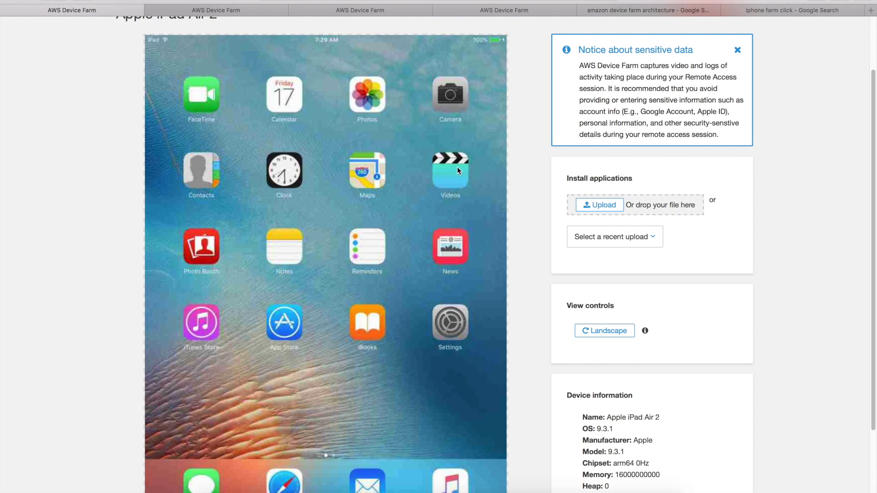
Step: Scroll through the remote iPad session page to review its lower controls and details
scroll("down", 3)
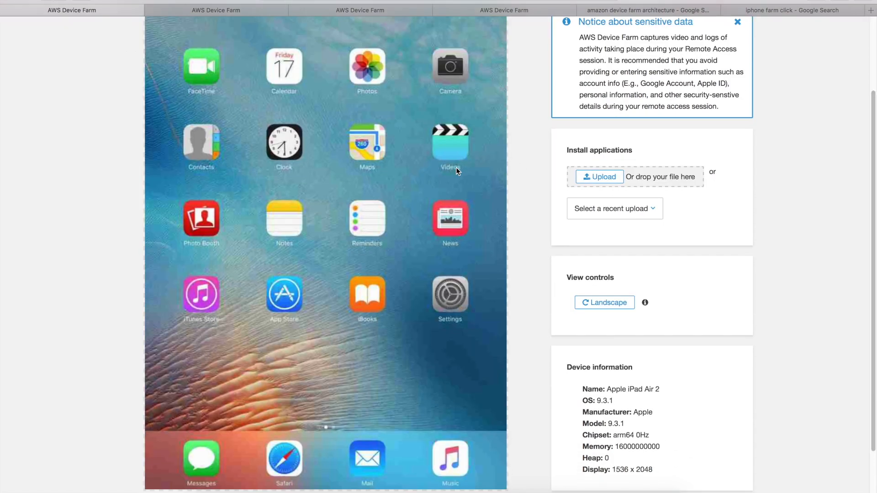
scroll("down", 3)
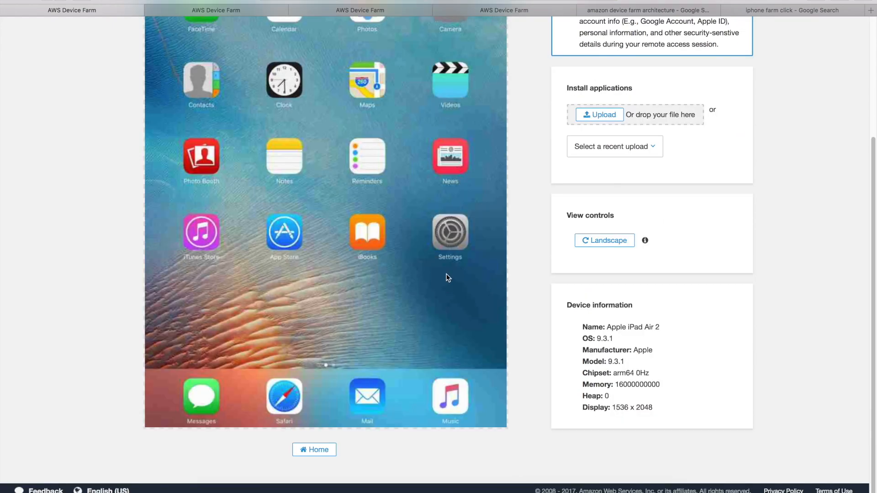
scroll("up", 3)
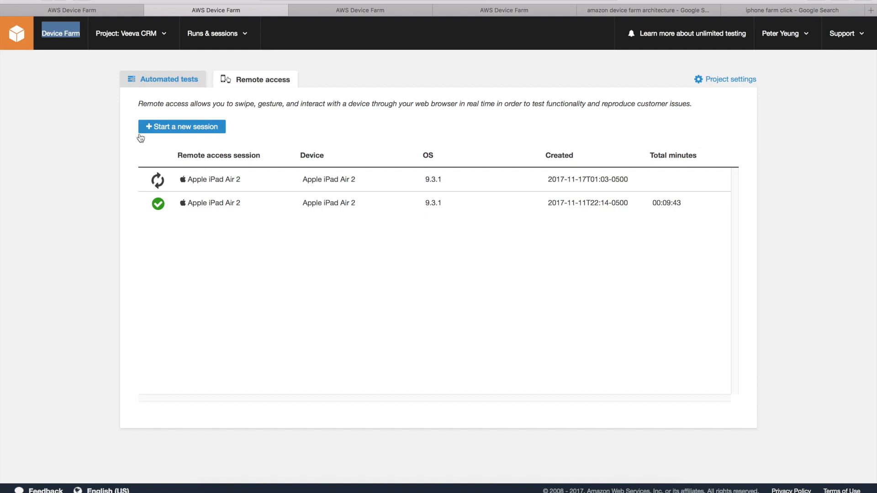
mouse_move(220, 204)
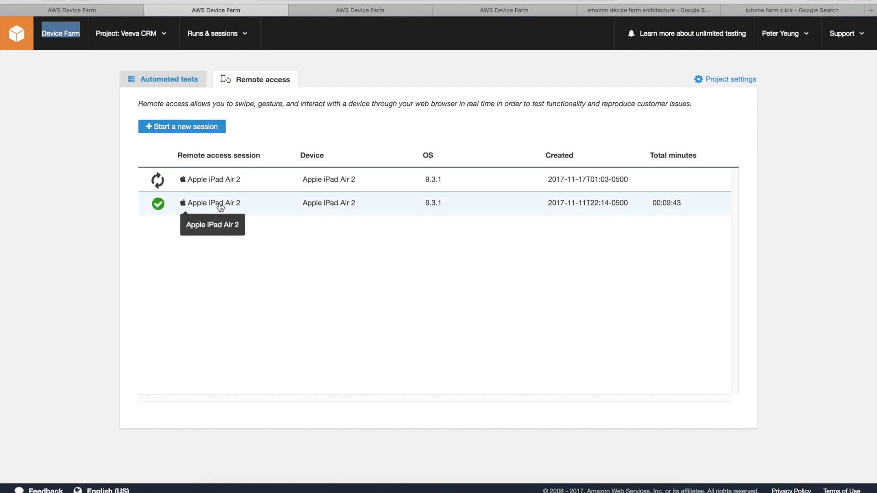
Step: View the completed iPad Air 2 session's recorded files: Video, Syslog and TCP dump log
left_click(214, 203)
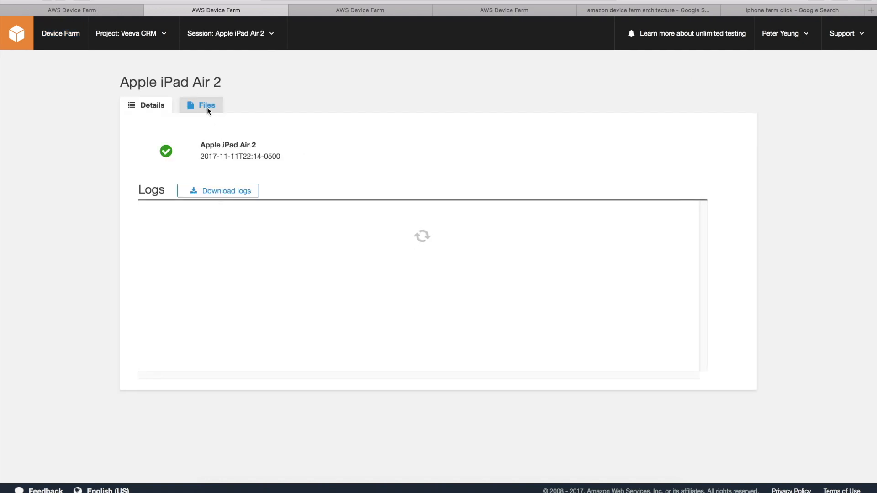
left_click(206, 105)
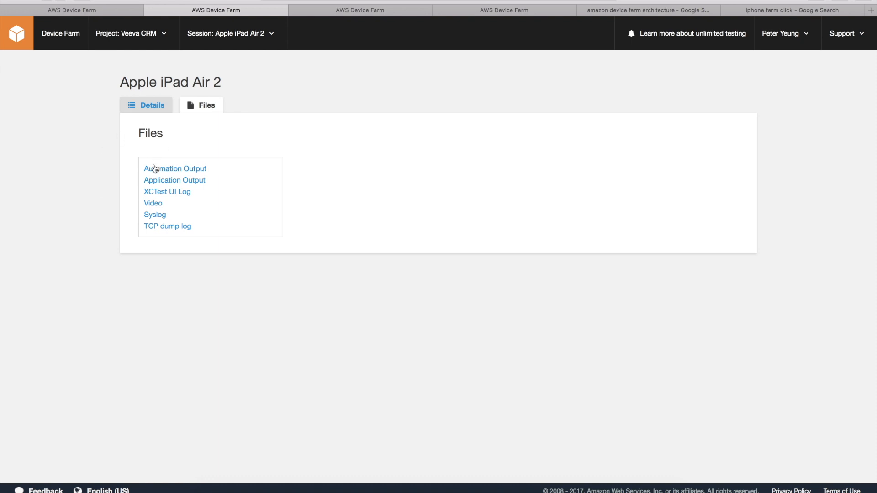
mouse_move(106, 198)
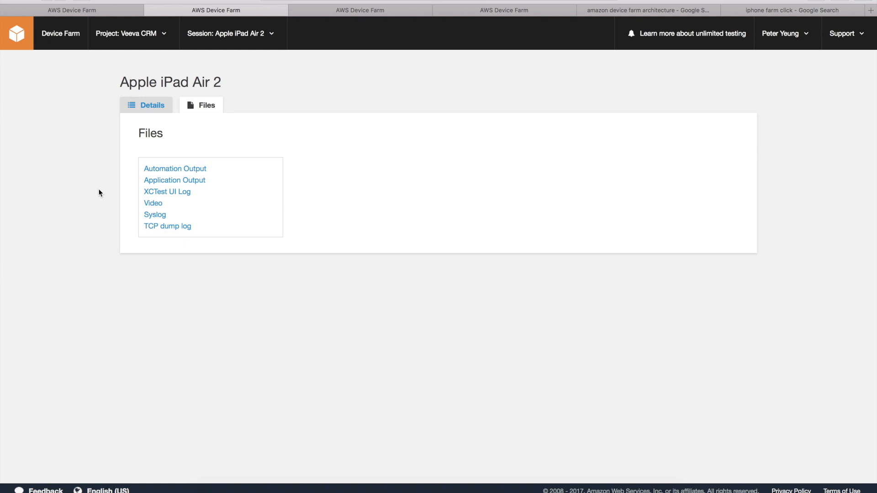
mouse_move(152, 203)
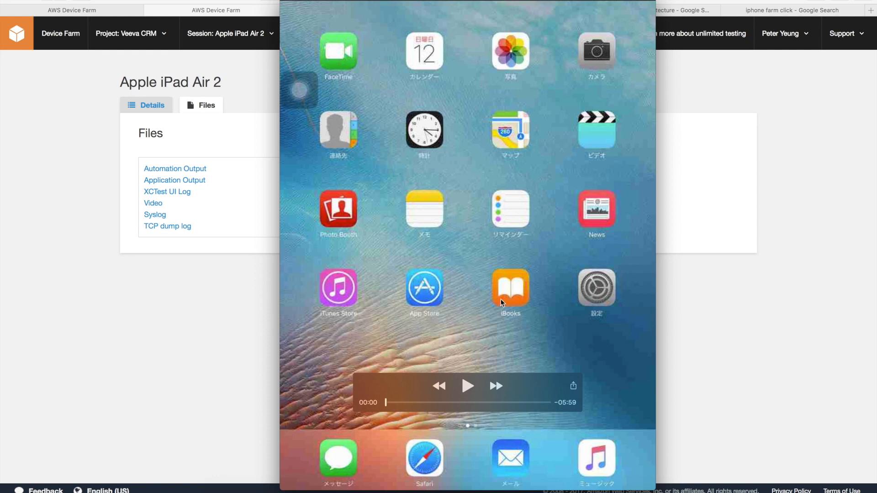
mouse_move(432, 145)
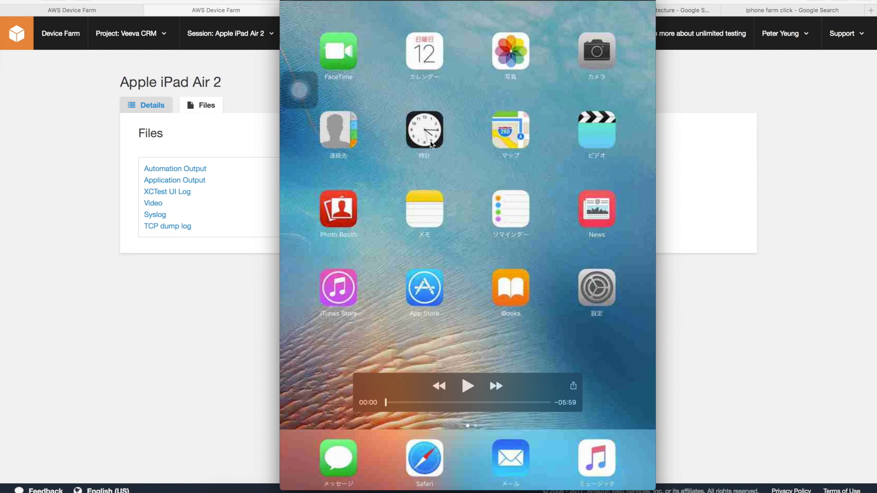
mouse_move(453, 131)
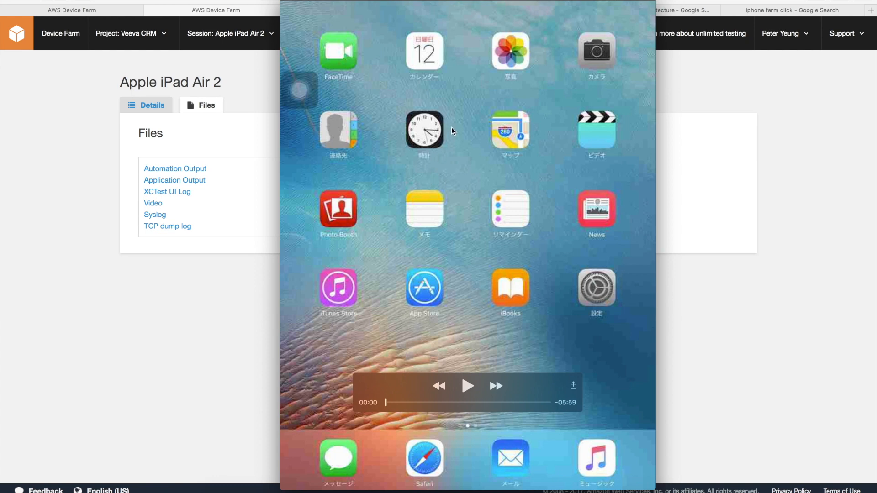
mouse_move(420, 162)
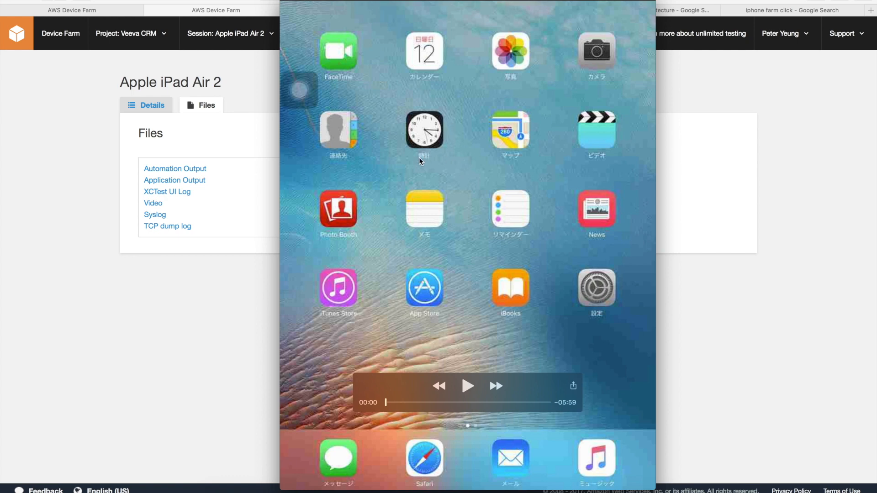
mouse_move(432, 162)
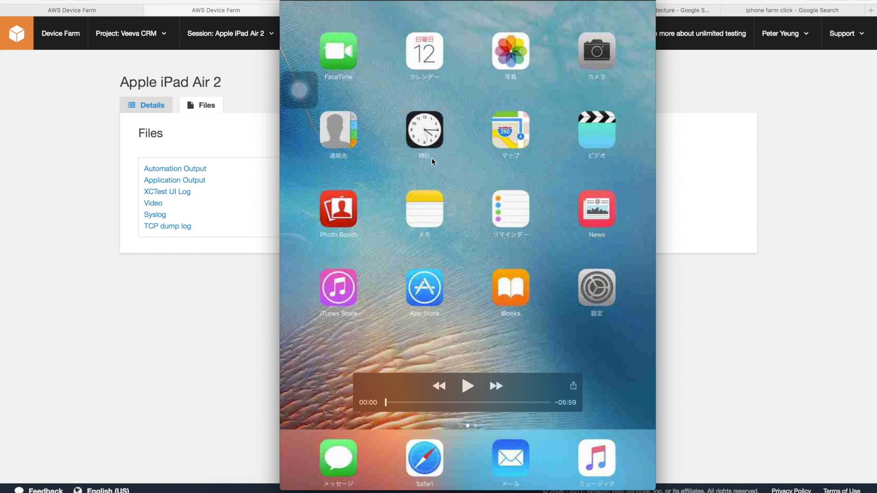
mouse_move(484, 170)
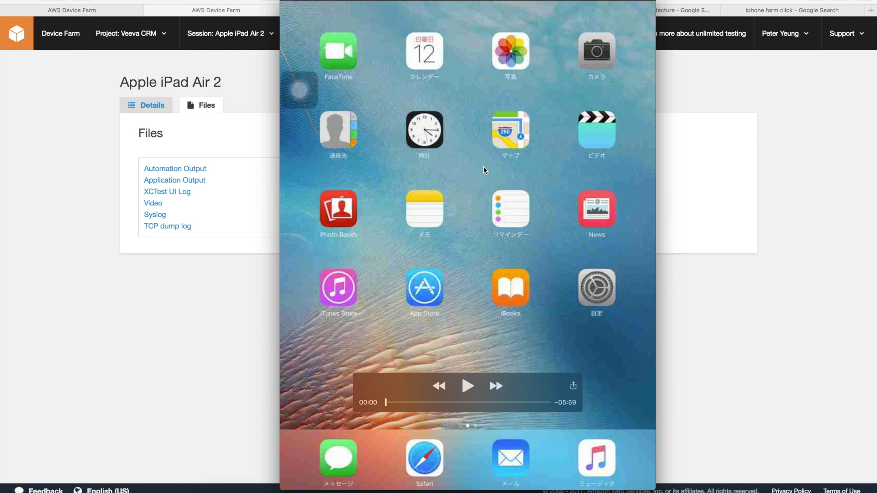
mouse_move(586, 173)
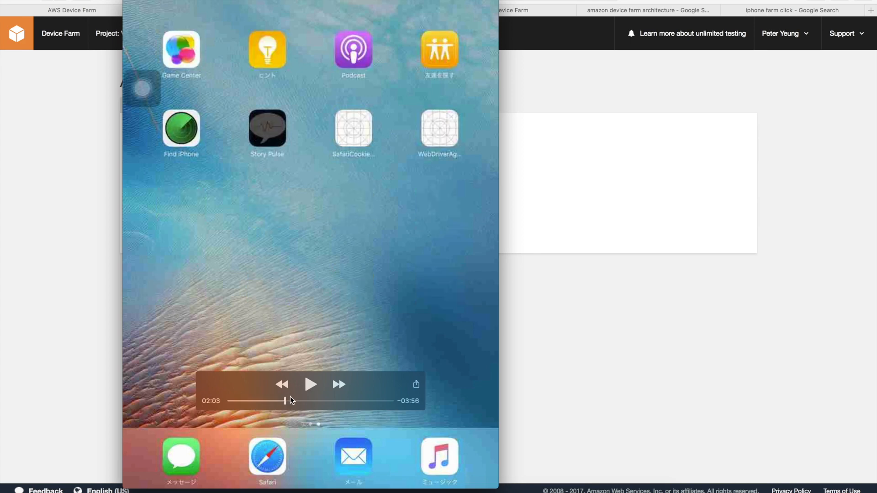
mouse_move(246, 219)
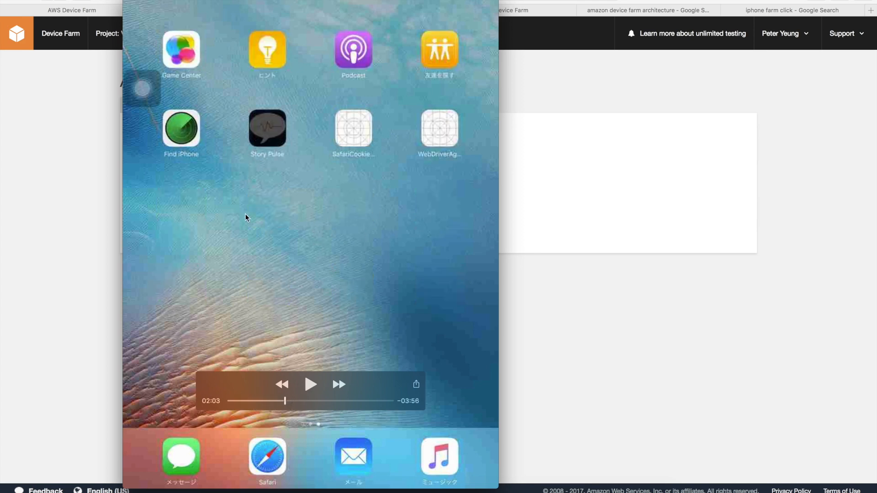
mouse_move(274, 156)
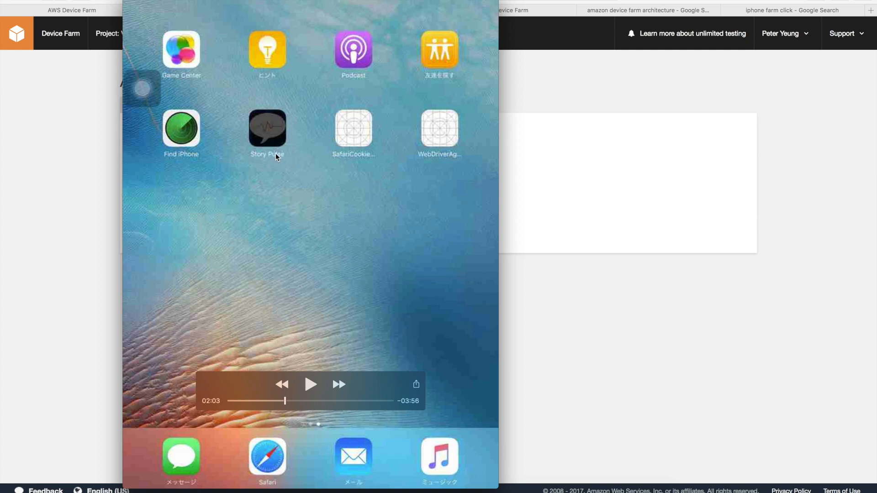
mouse_move(262, 181)
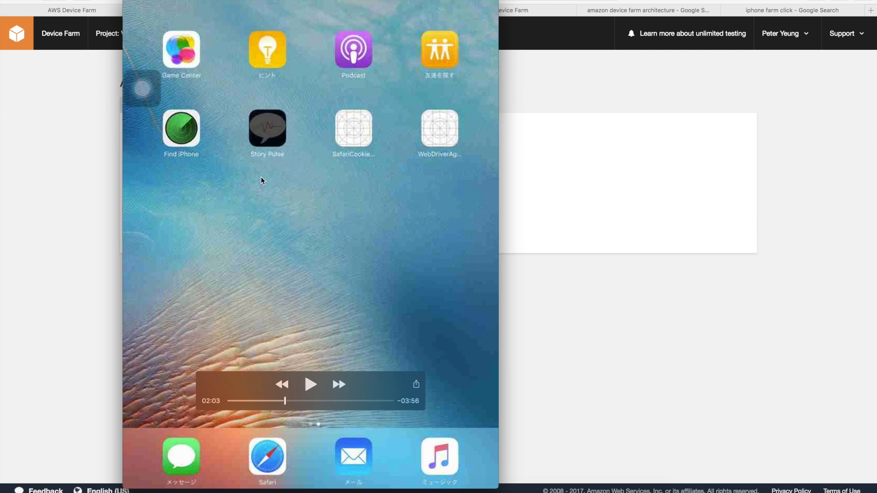
mouse_move(243, 116)
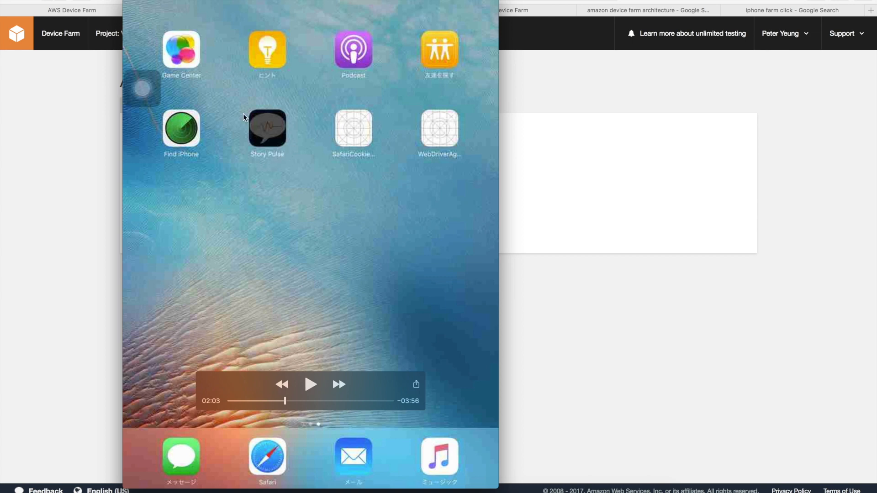
mouse_move(296, 178)
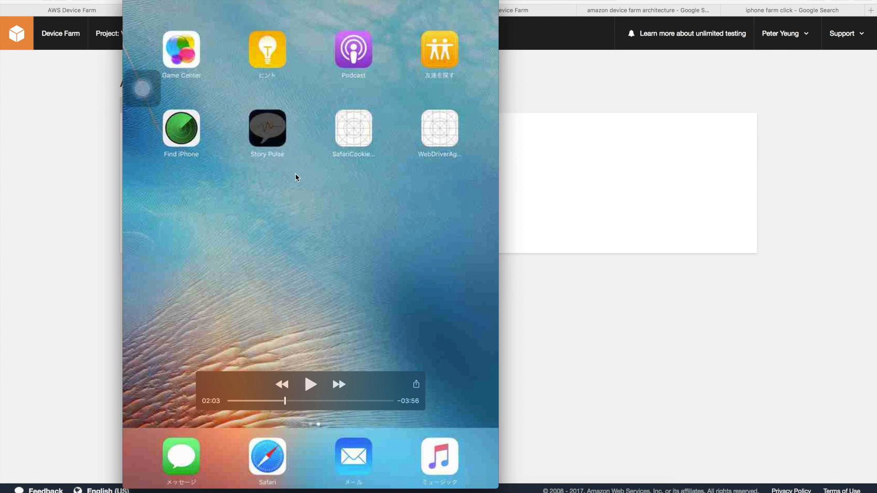
mouse_move(287, 192)
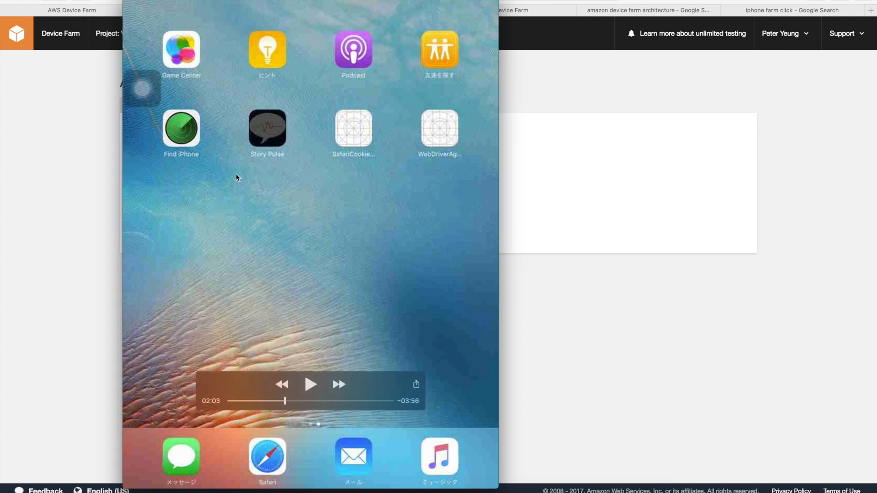
mouse_move(259, 197)
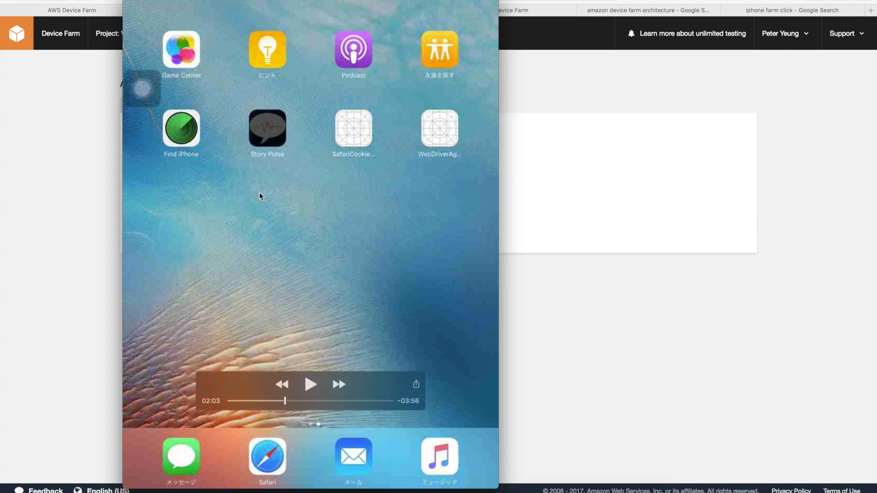
mouse_move(274, 169)
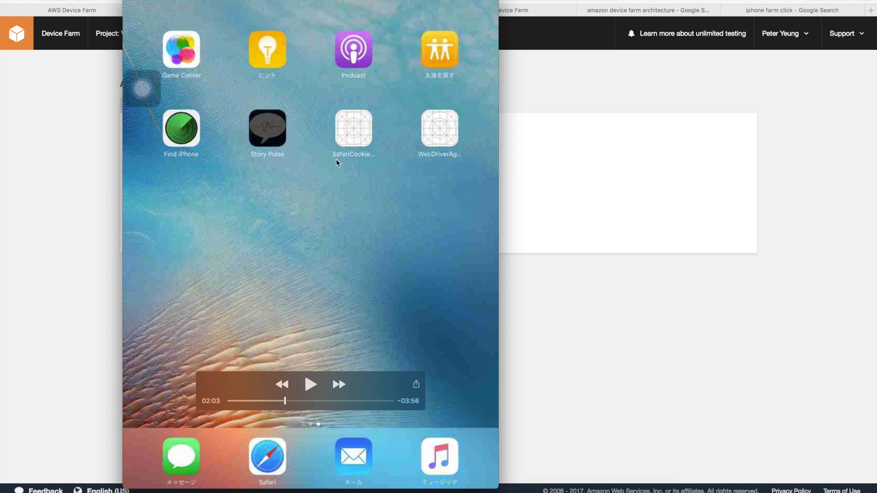
mouse_move(258, 186)
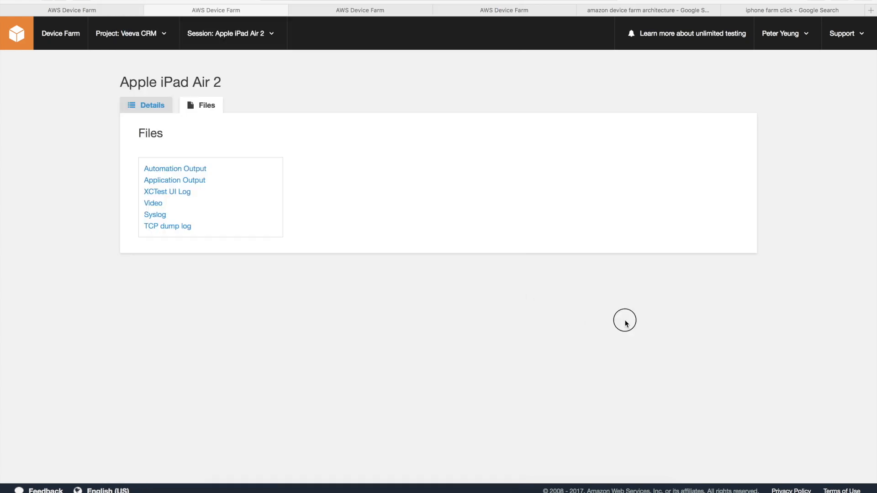
mouse_move(333, 63)
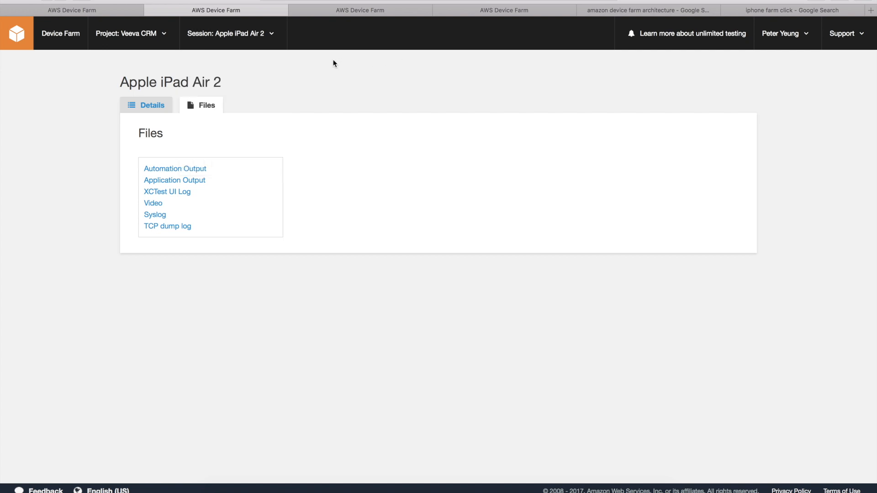
Step: Create a new Device Farm project named 'Web Demo'
left_click(132, 33)
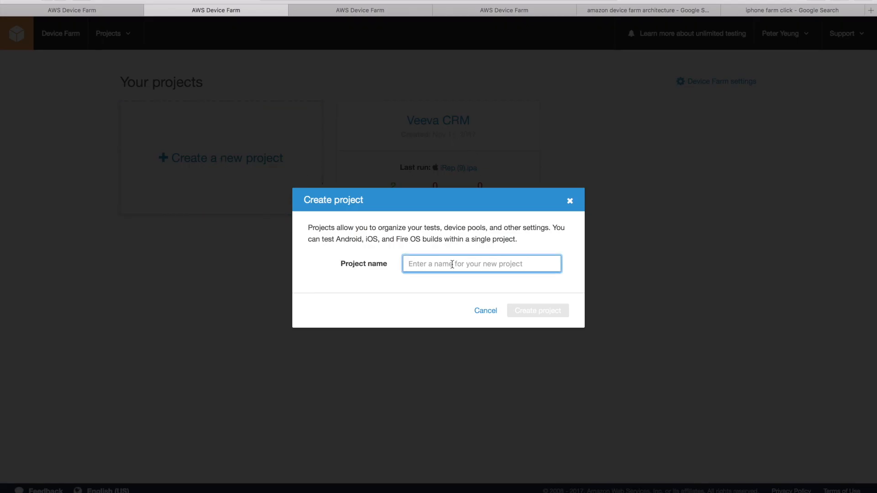
type("Web Demo")
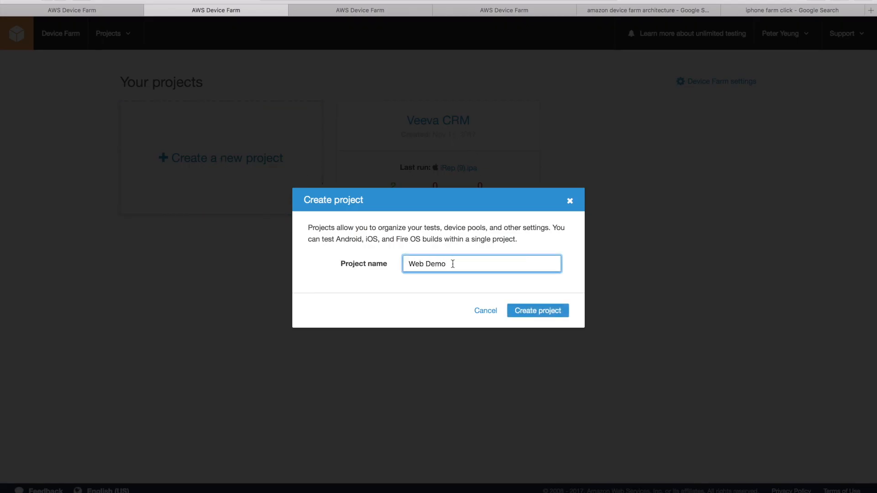
left_click(536, 310)
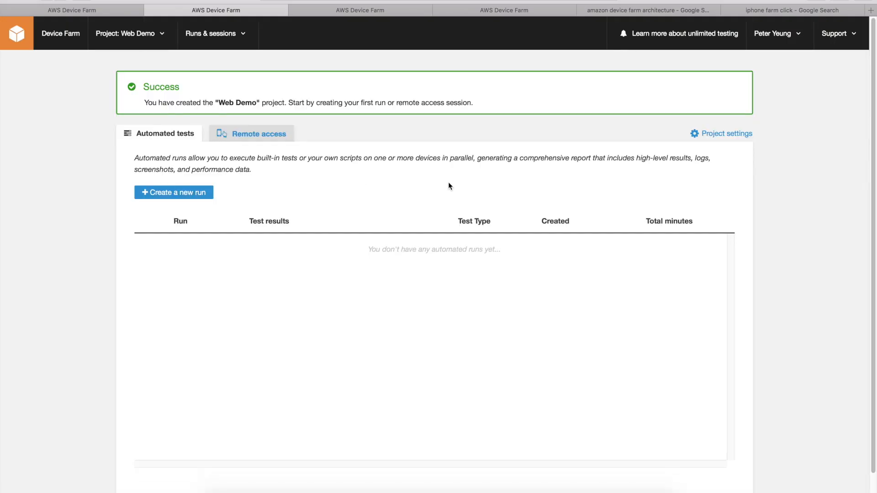
mouse_move(206, 263)
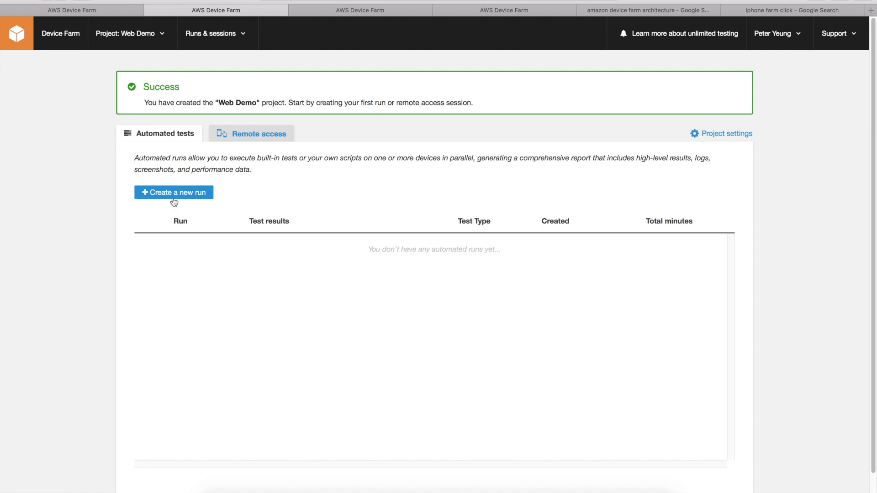
Step: Start a new automated run for Web Demo with the native Android/iOS app type chosen
left_click(174, 192)
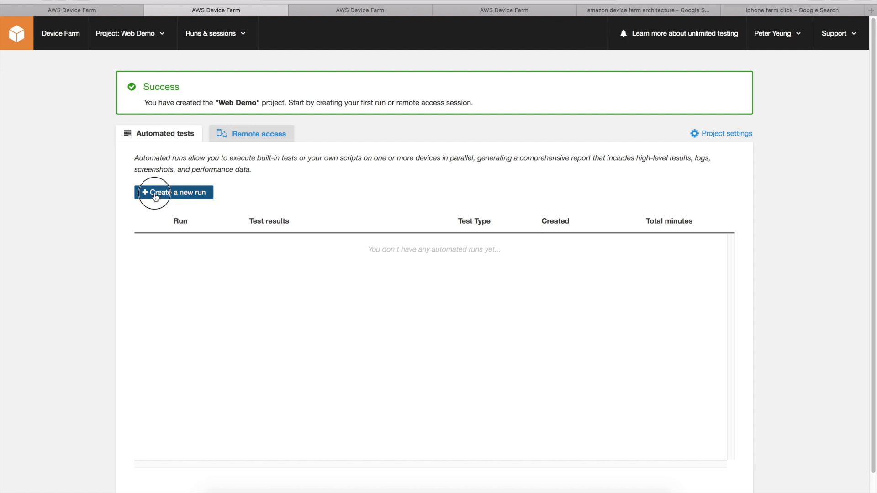
left_click(174, 193)
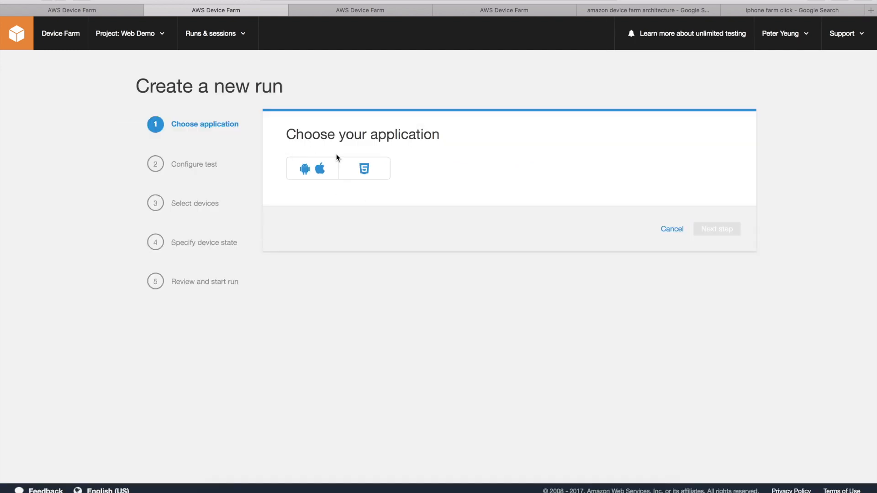
left_click(311, 168)
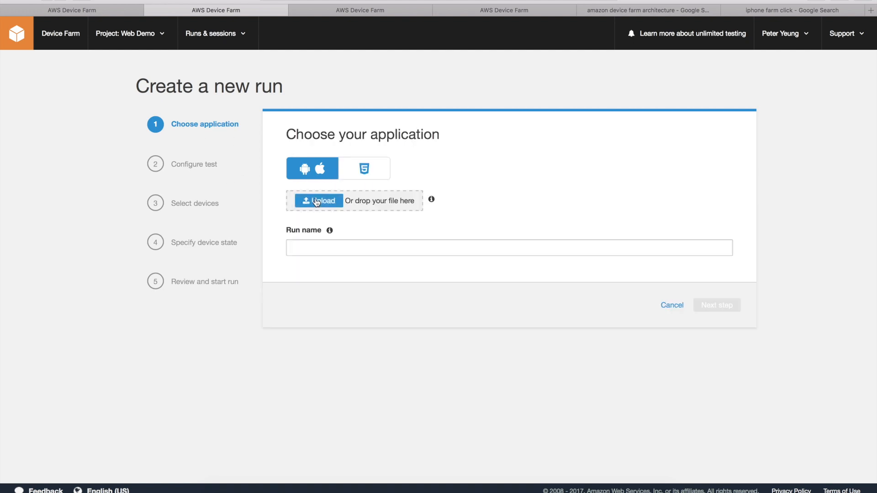
mouse_move(226, 179)
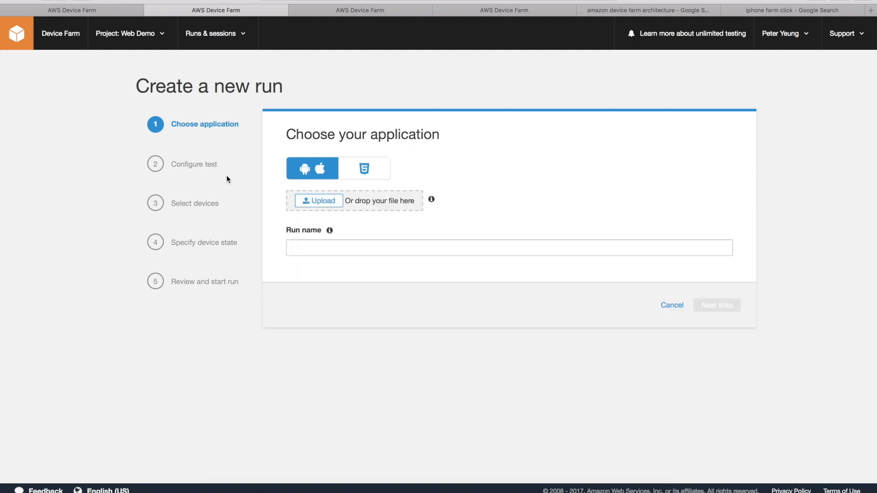
mouse_move(469, 290)
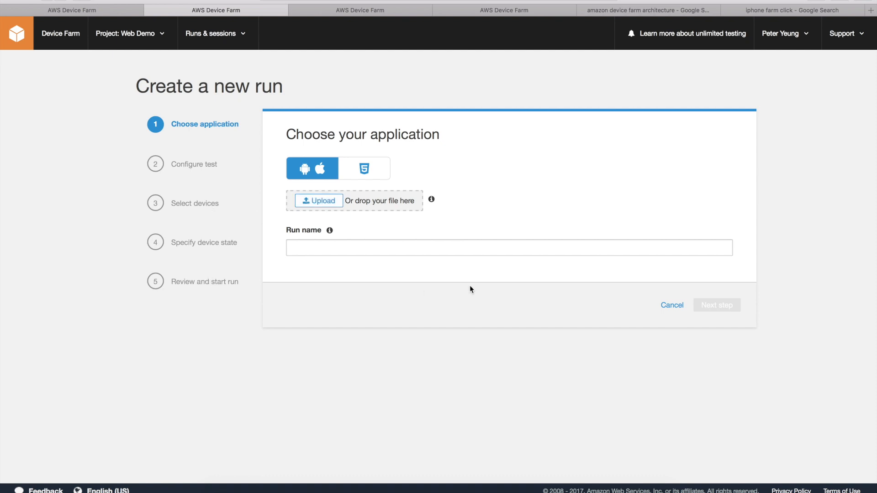
mouse_move(320, 115)
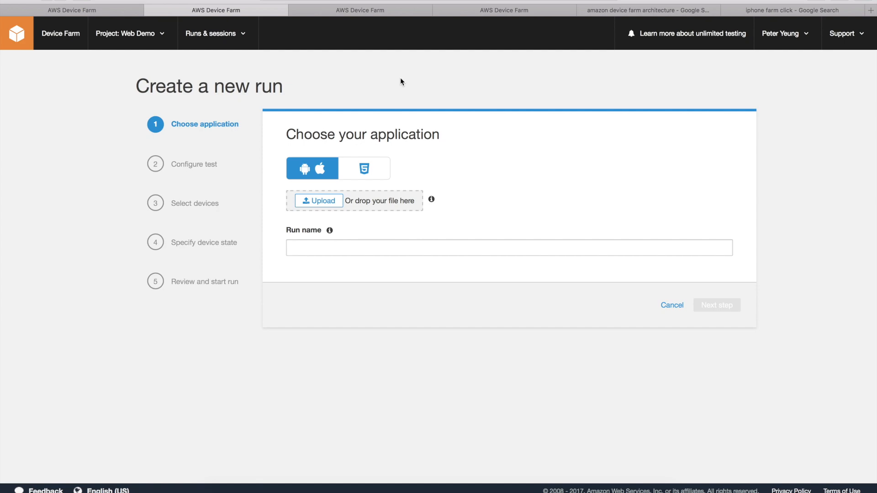
mouse_move(422, 66)
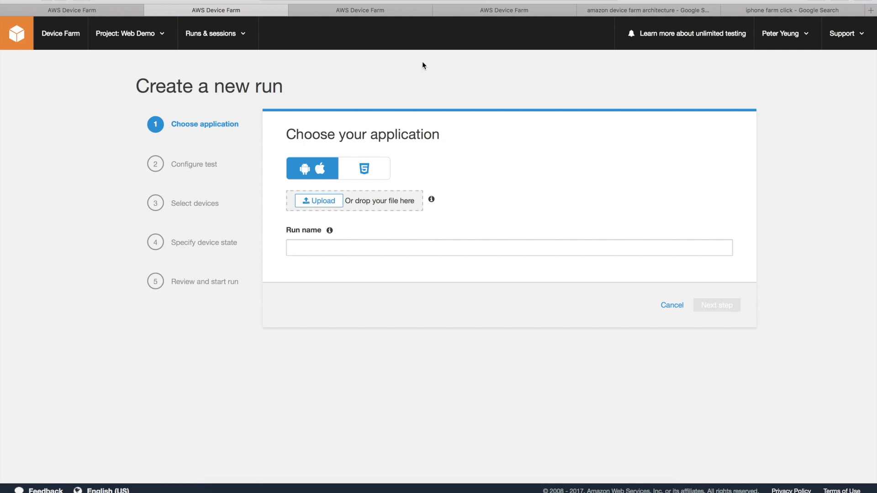
Step: Switch to the Google Images results for 'amazon device farm architecture'
left_click(646, 10)
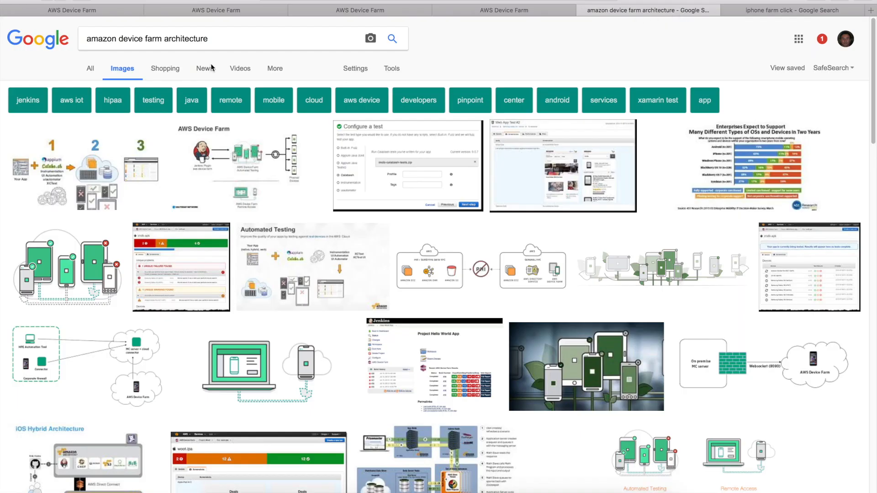
mouse_move(208, 97)
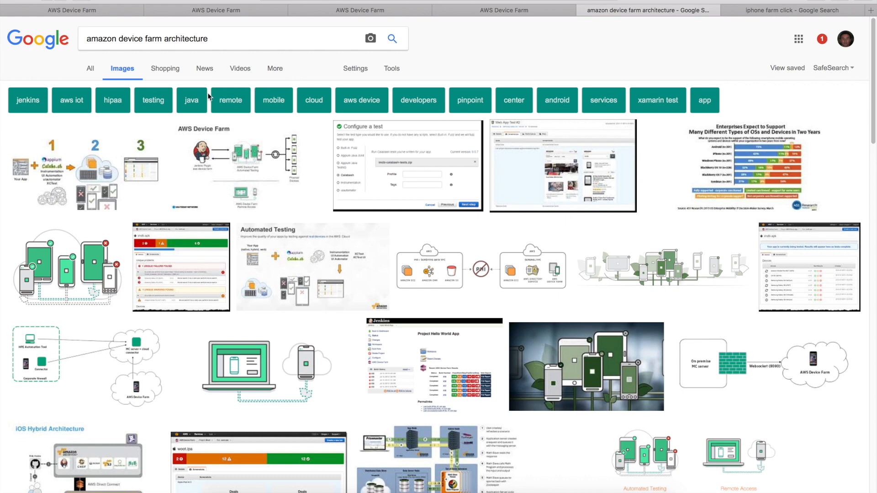
mouse_move(237, 116)
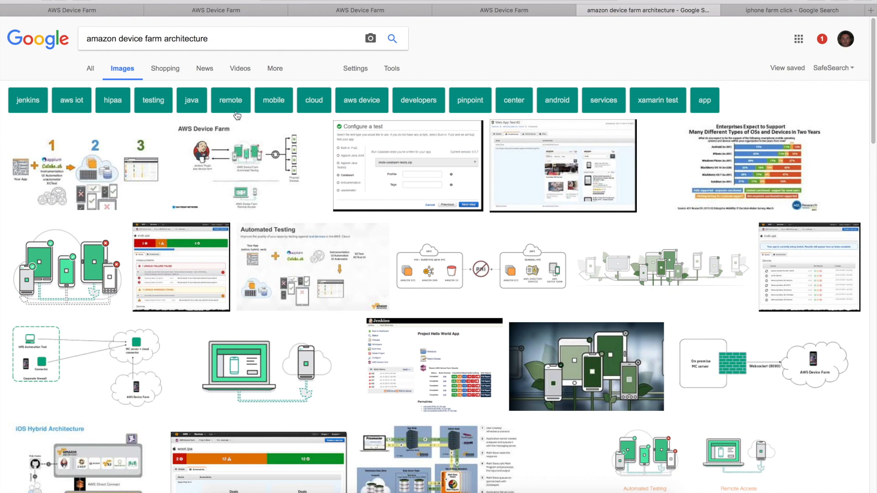
mouse_move(176, 256)
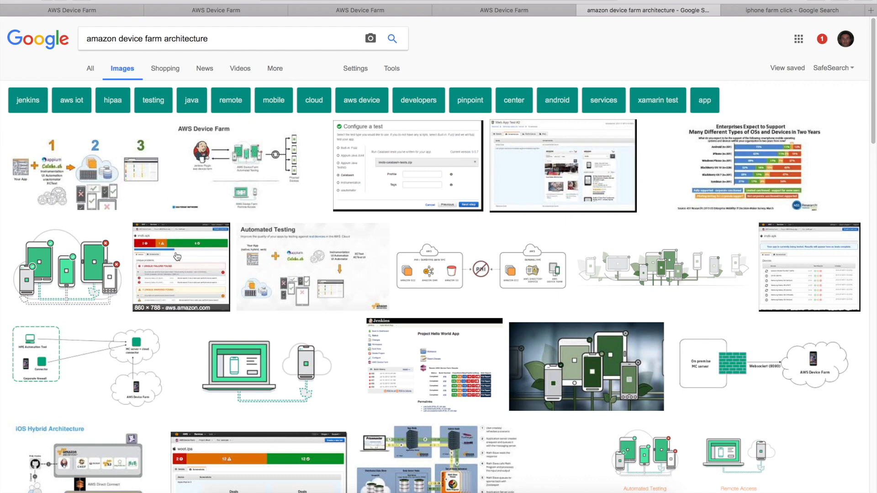
mouse_move(270, 195)
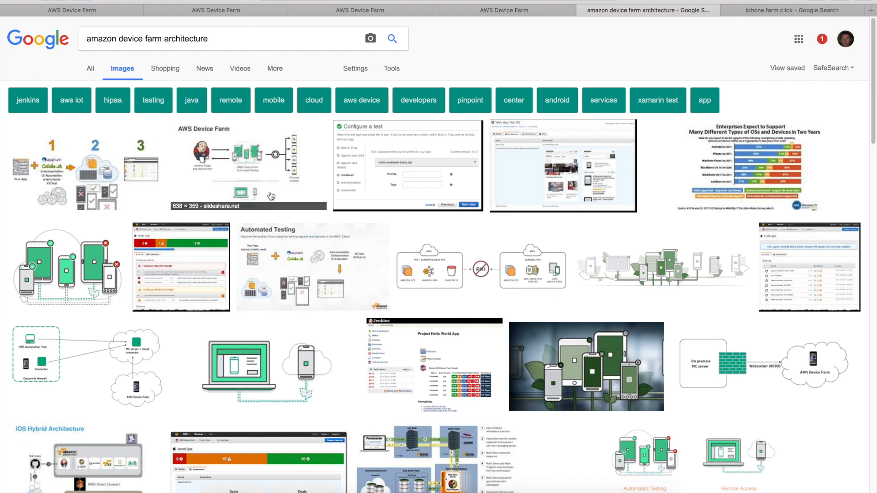
mouse_move(83, 221)
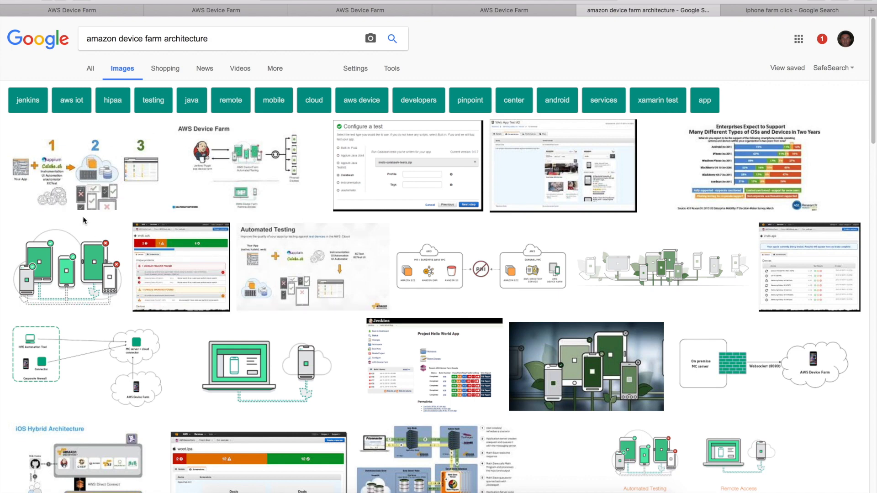
mouse_move(461, 195)
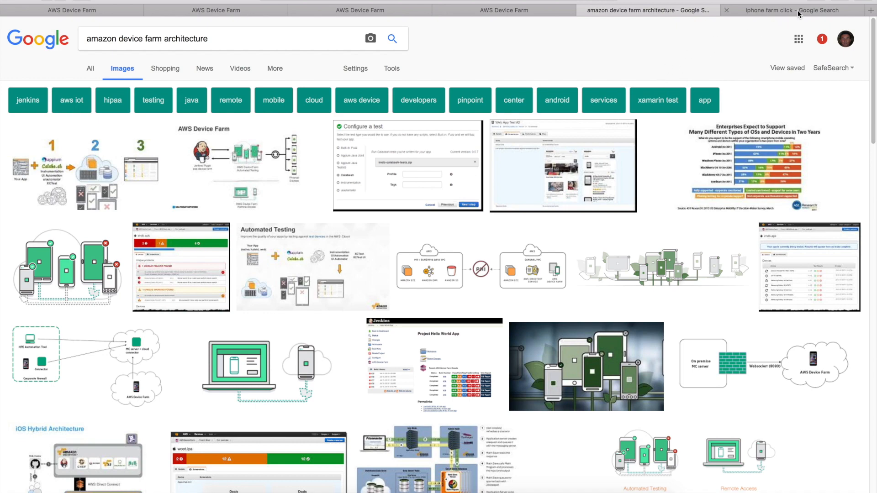
left_click(791, 10)
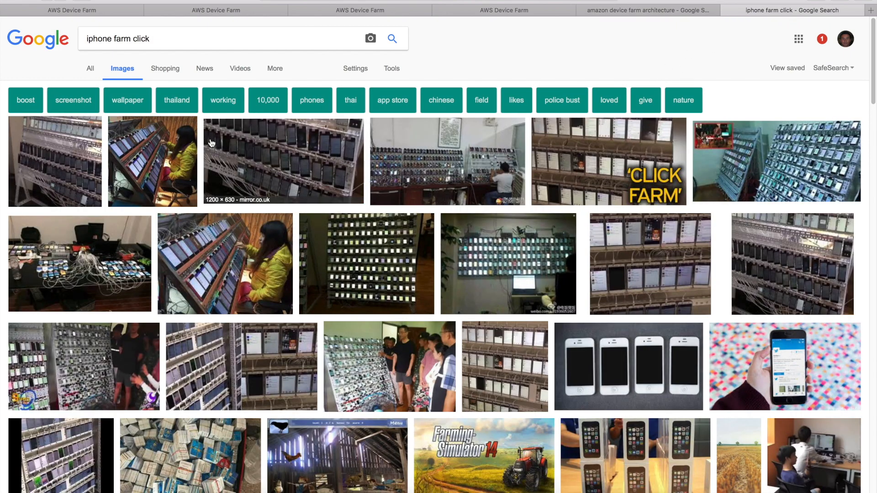
mouse_move(373, 165)
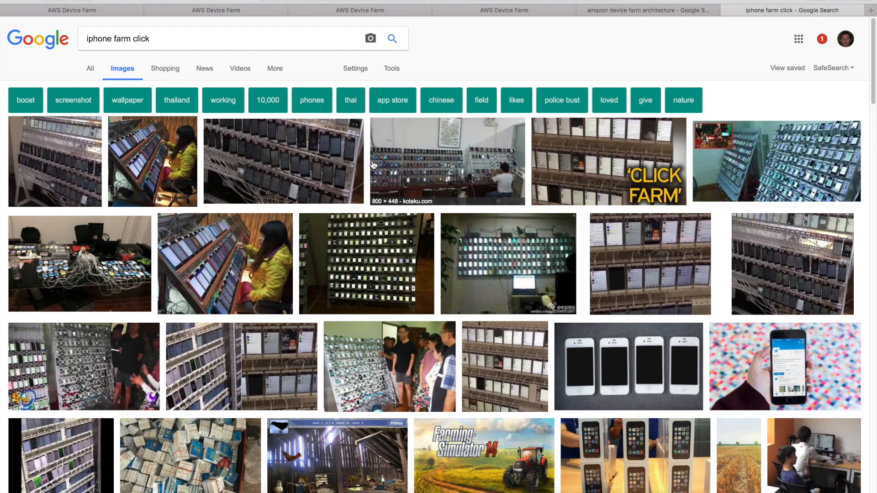
mouse_move(563, 183)
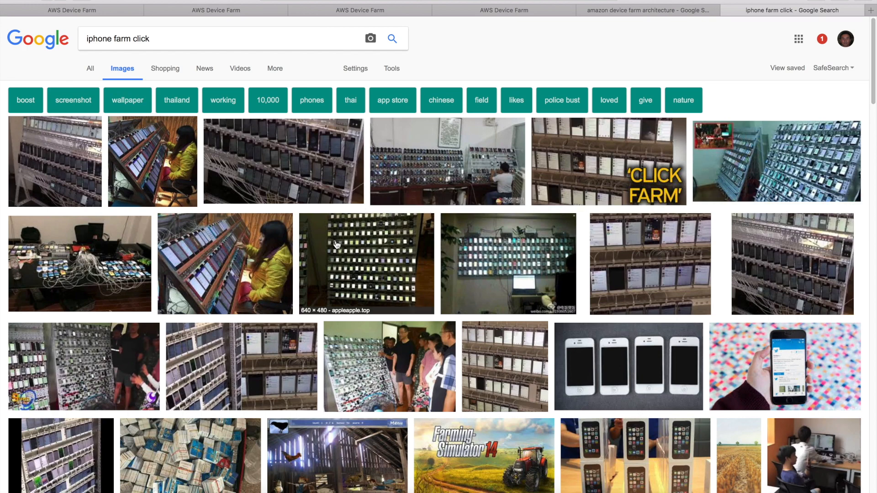
mouse_move(325, 260)
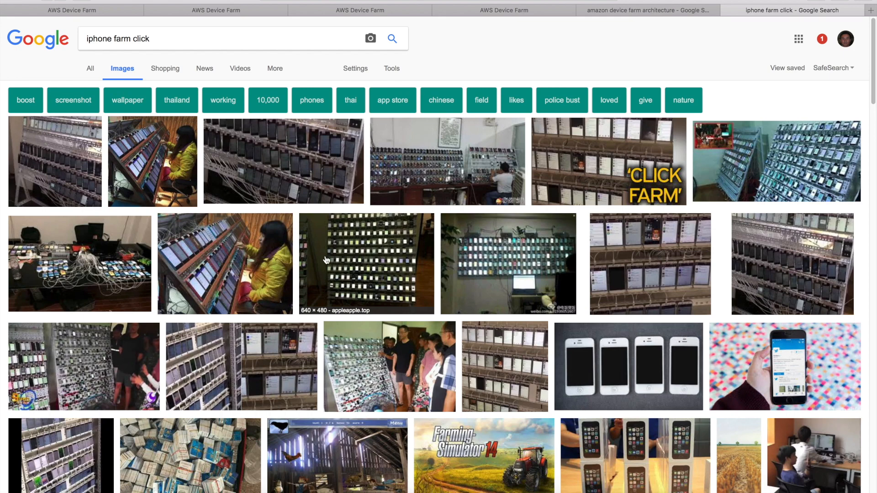
scroll("down", 3)
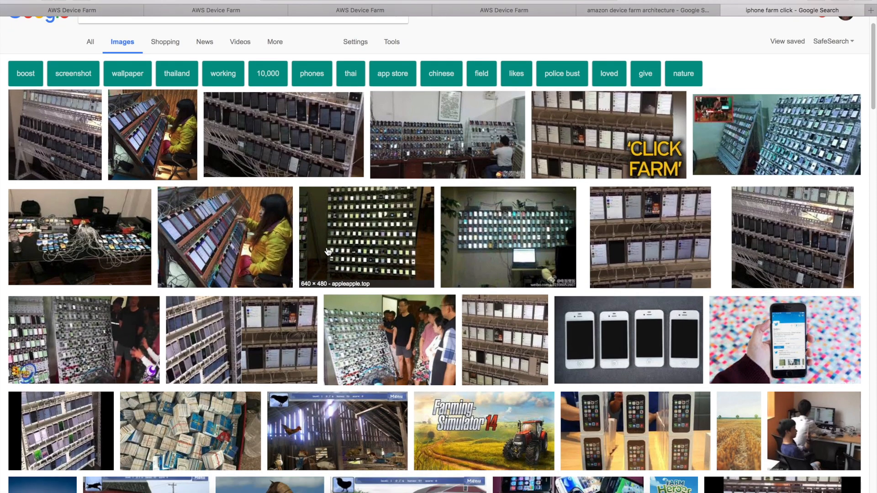
mouse_move(326, 209)
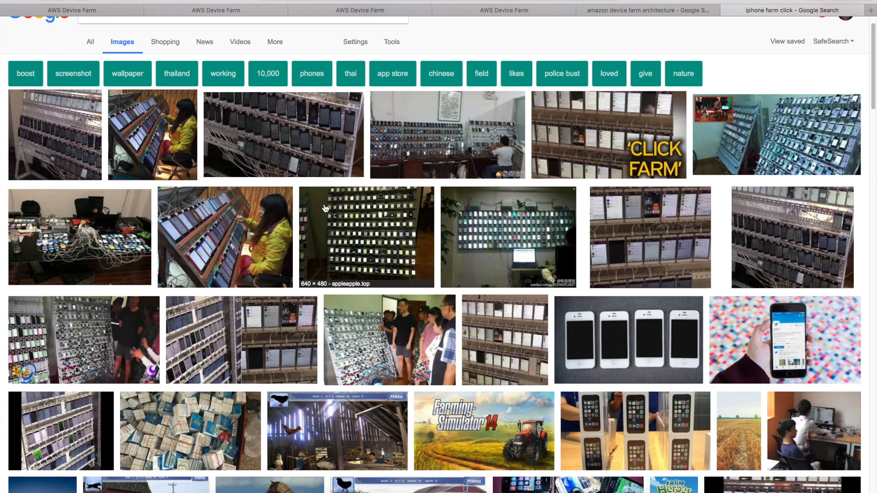
mouse_move(385, 232)
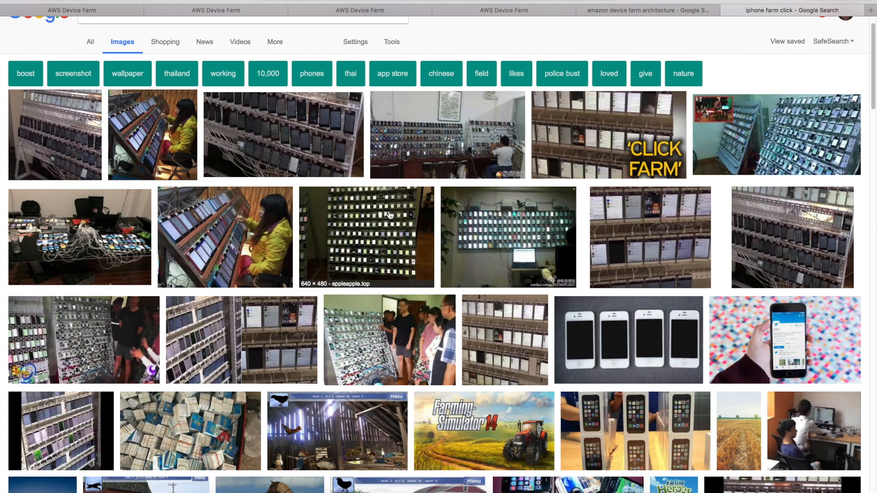
mouse_move(369, 218)
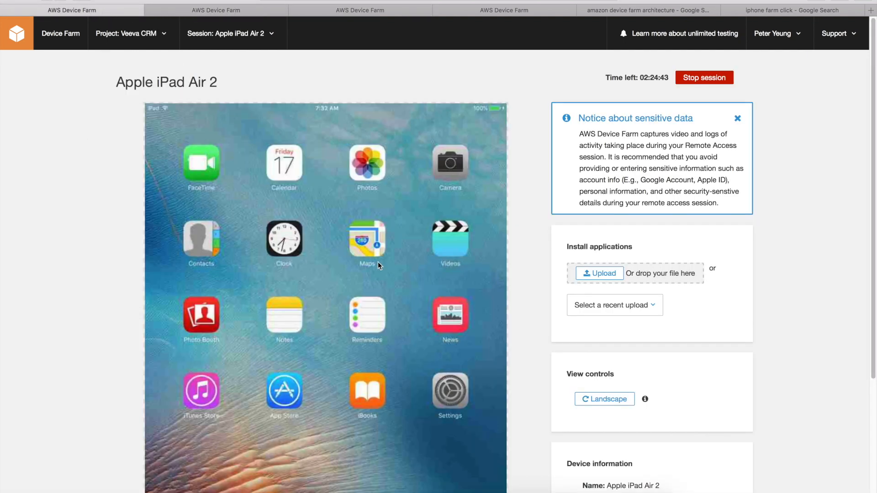
mouse_move(250, 180)
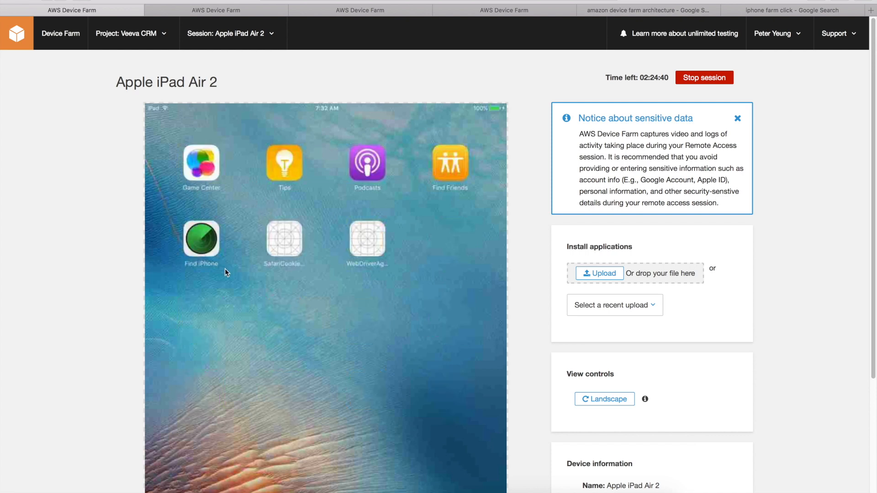
mouse_move(248, 268)
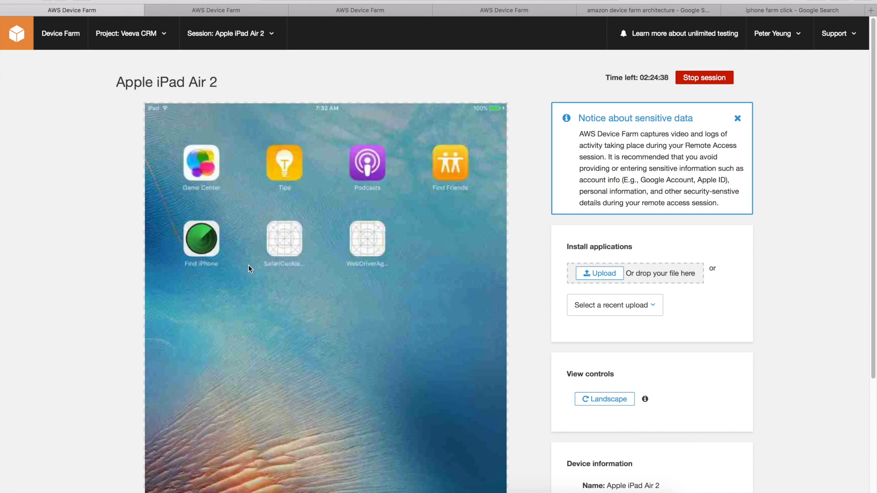
mouse_move(140, 273)
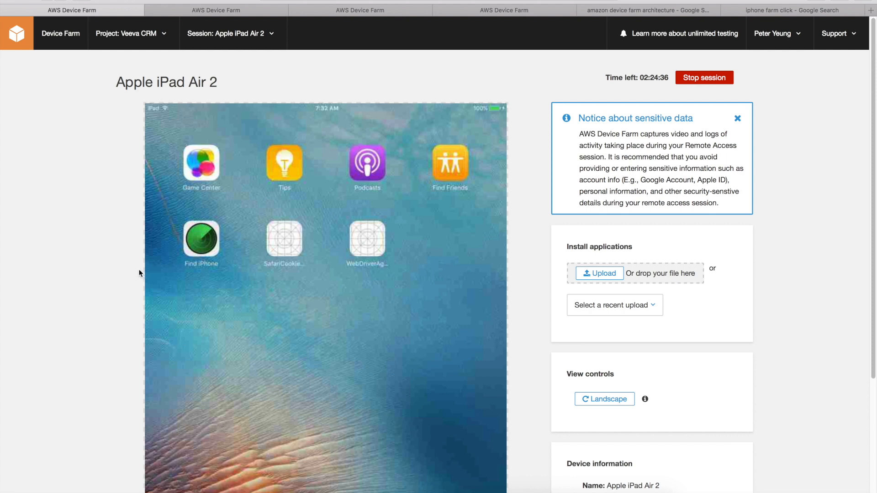
mouse_move(116, 270)
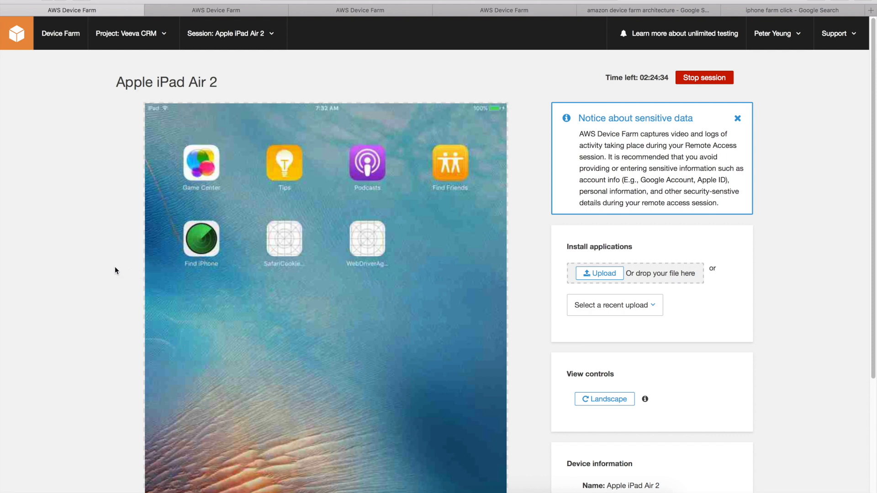
mouse_move(334, 294)
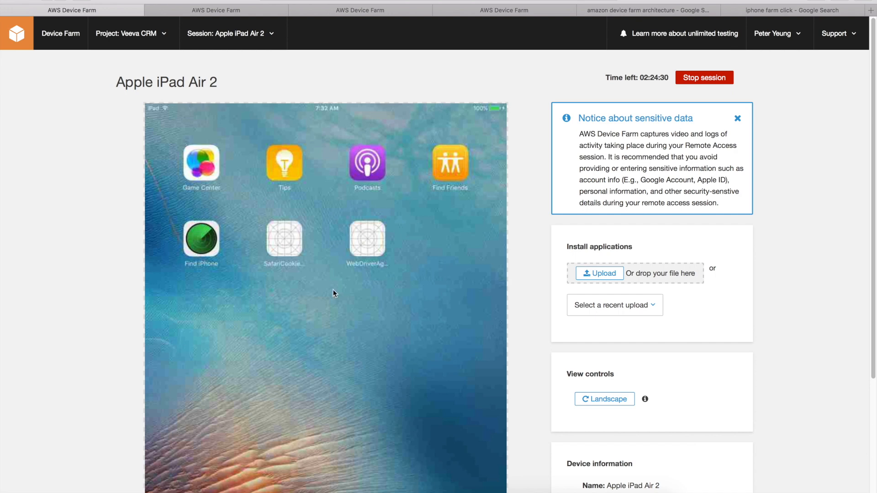
mouse_move(293, 294)
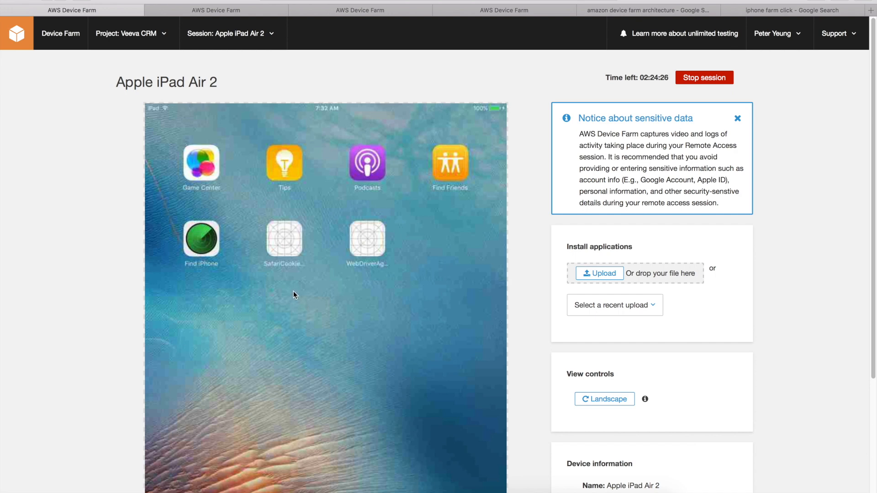
mouse_move(325, 292)
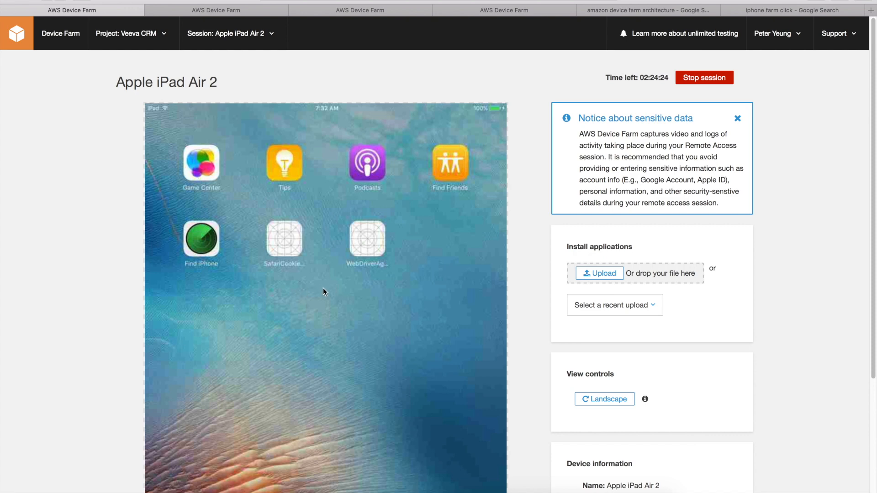
mouse_move(524, 173)
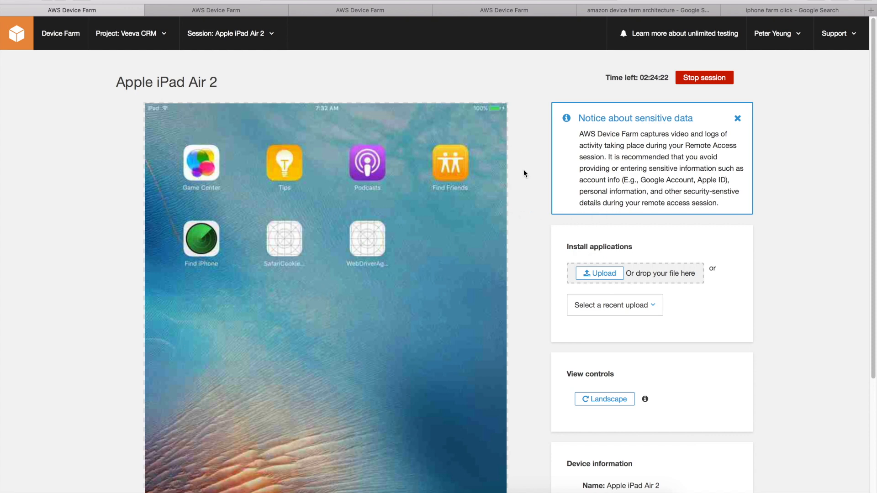
mouse_move(415, 233)
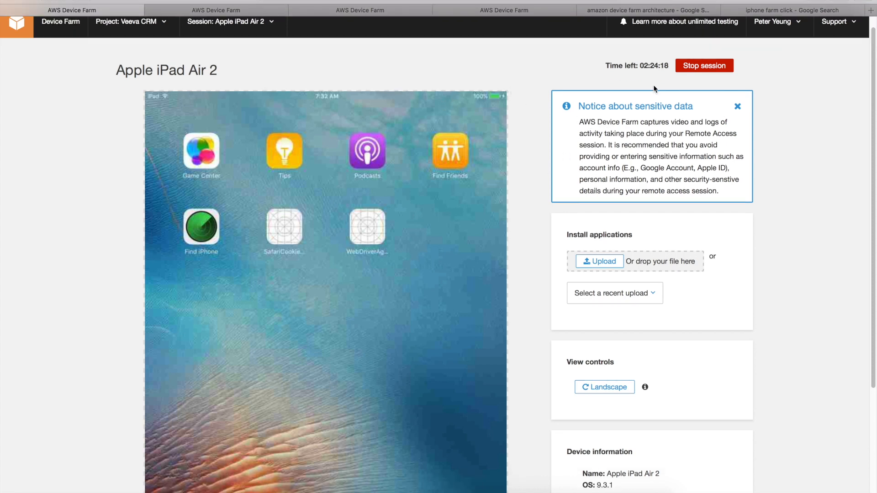
mouse_move(652, 78)
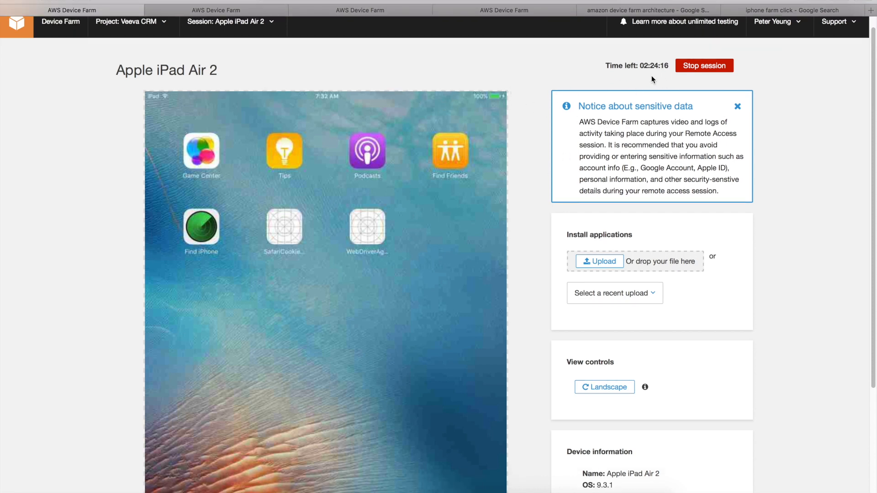
Step: Stop the Apple iPad Air 2 remote session so its results begin processing
left_click(703, 65)
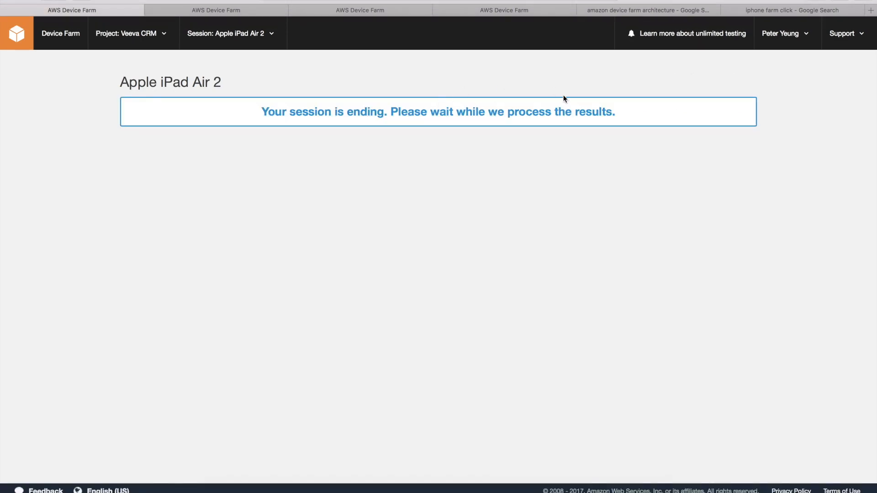
mouse_move(322, 66)
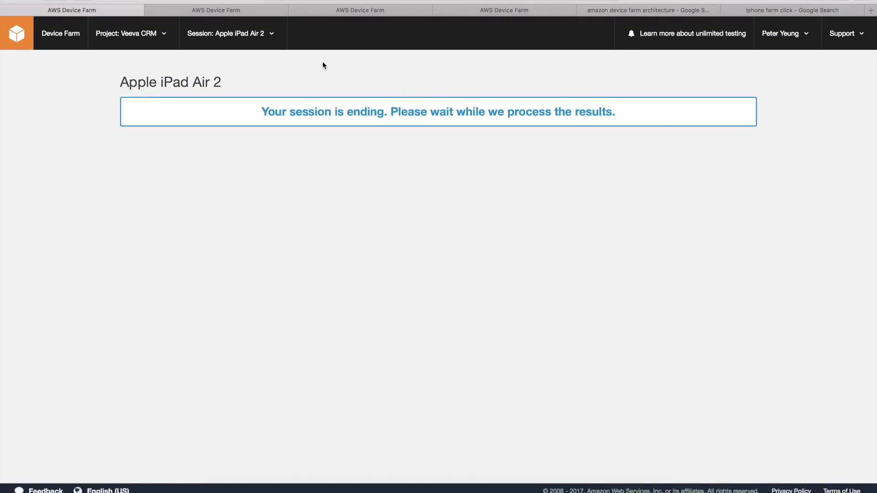
mouse_move(674, 45)
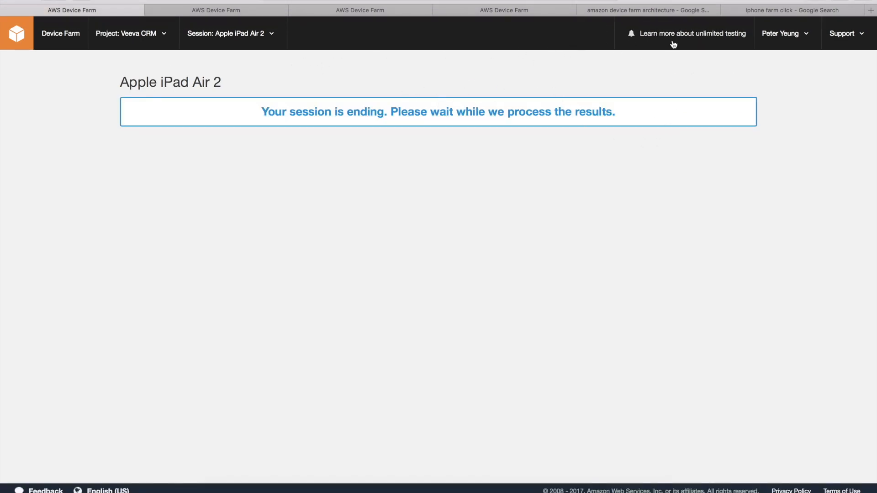
Step: Follow 'Learn more about unlimited testing' to the pricing page with its monthly plans
left_click(692, 33)
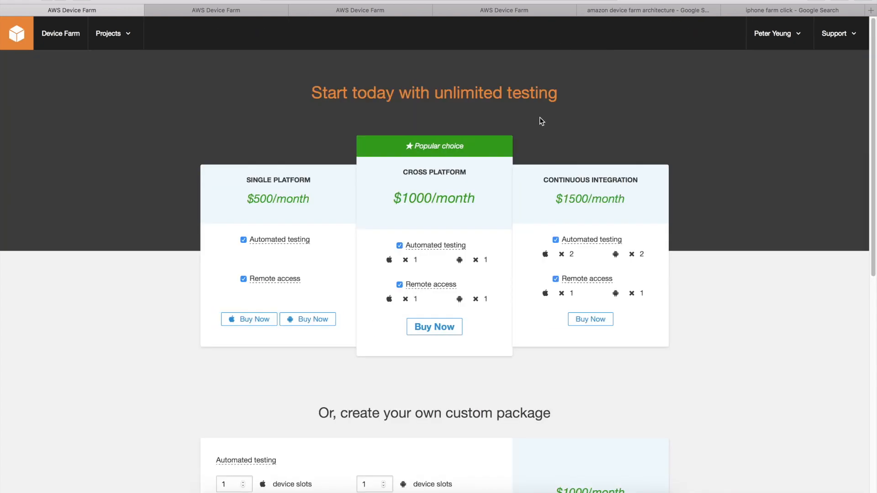
mouse_move(390, 123)
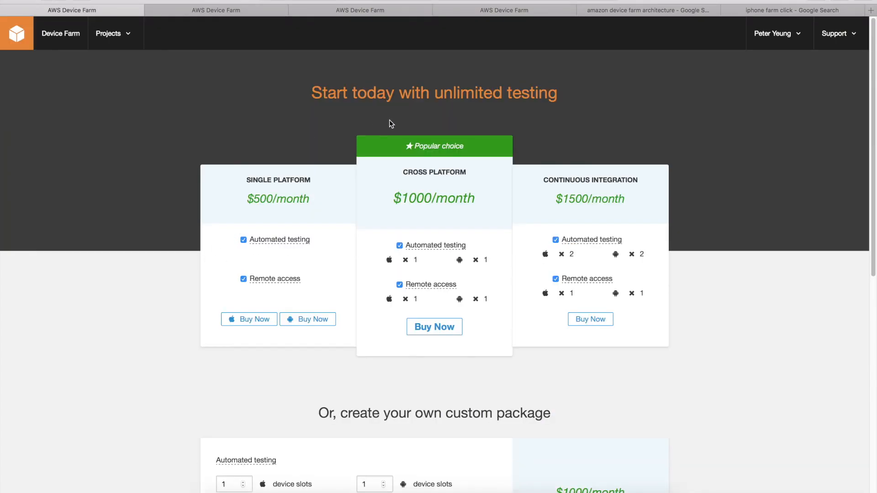
mouse_move(363, 115)
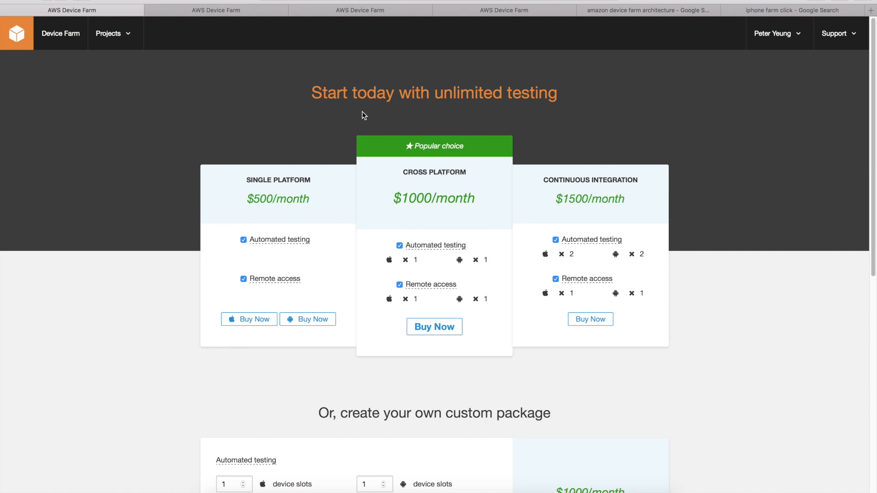
mouse_move(295, 120)
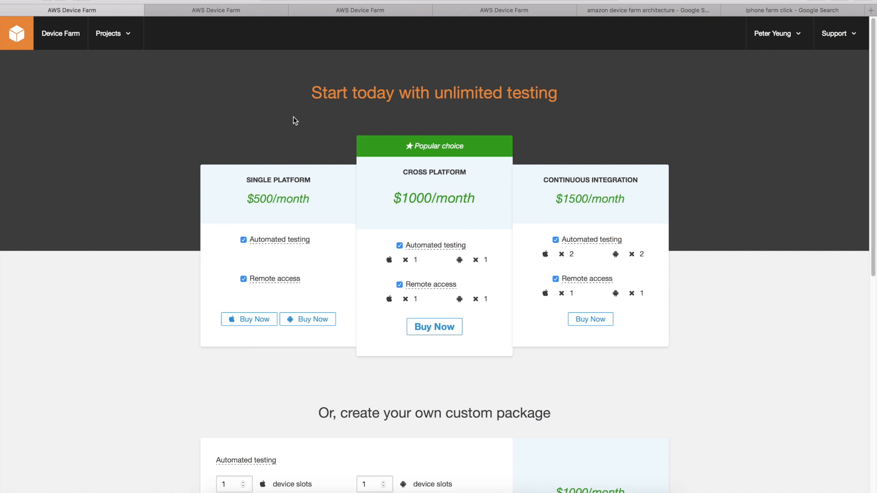
mouse_move(619, 133)
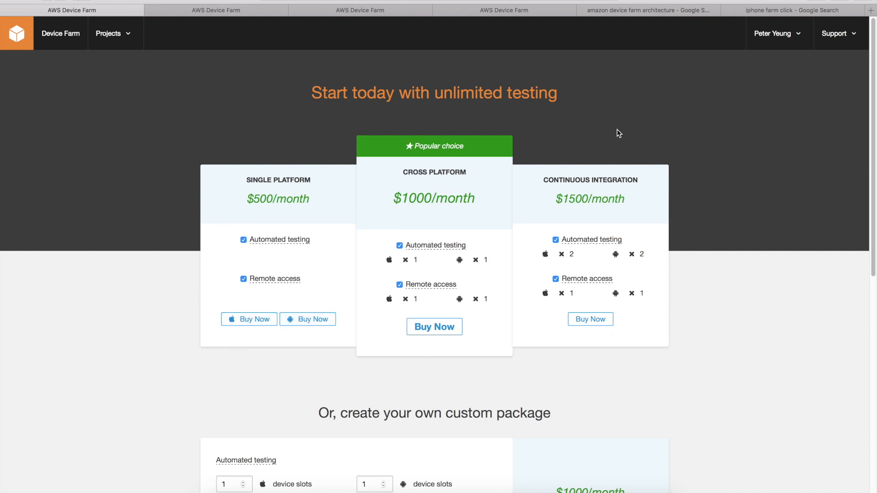